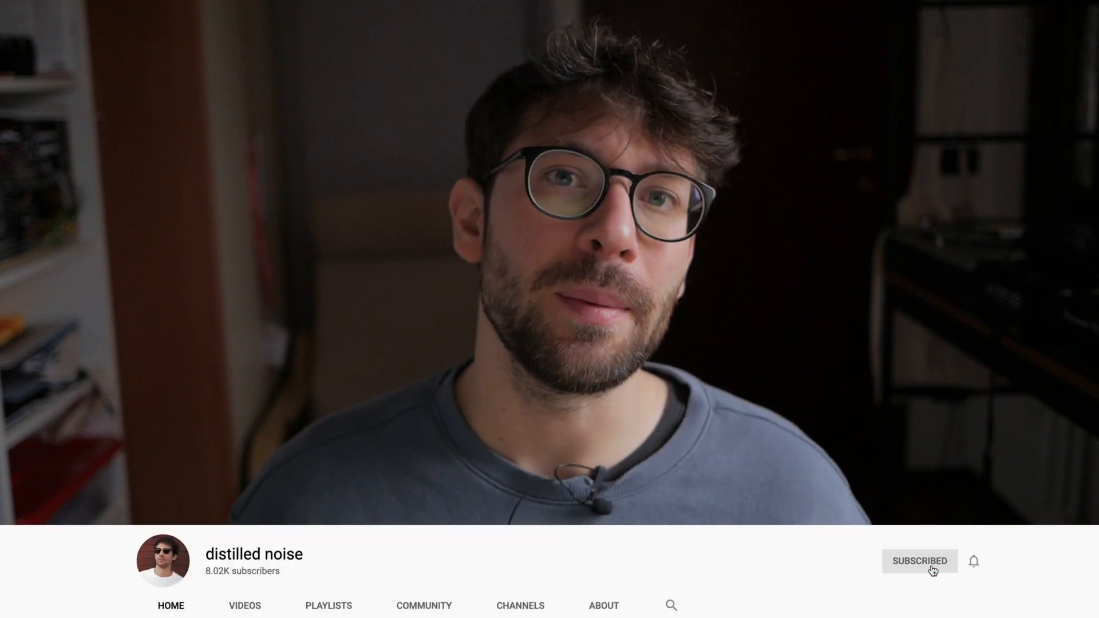
Use Save Live Set As to name the set 'Example' in whoisbibz - HEY Project.
left_click(974, 561)
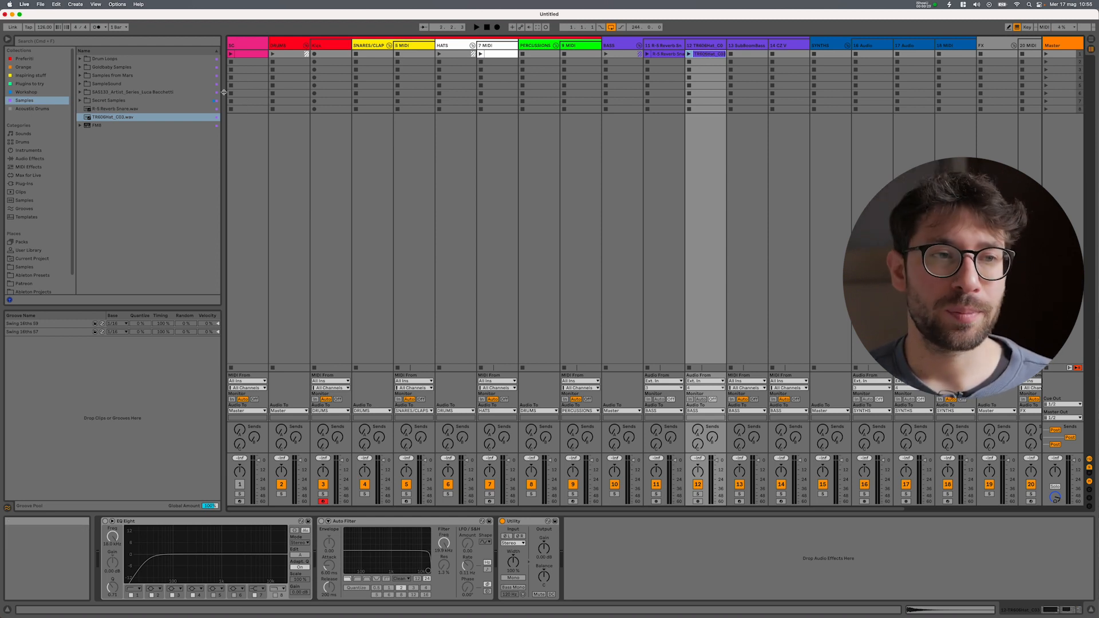
left_click(41, 4)
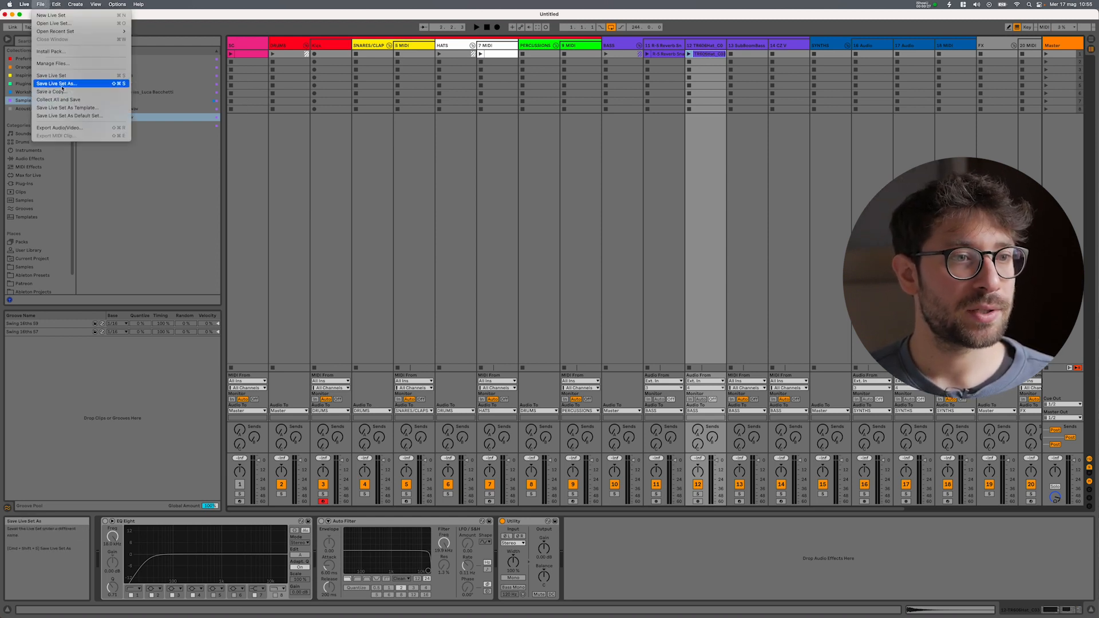
left_click(56, 84)
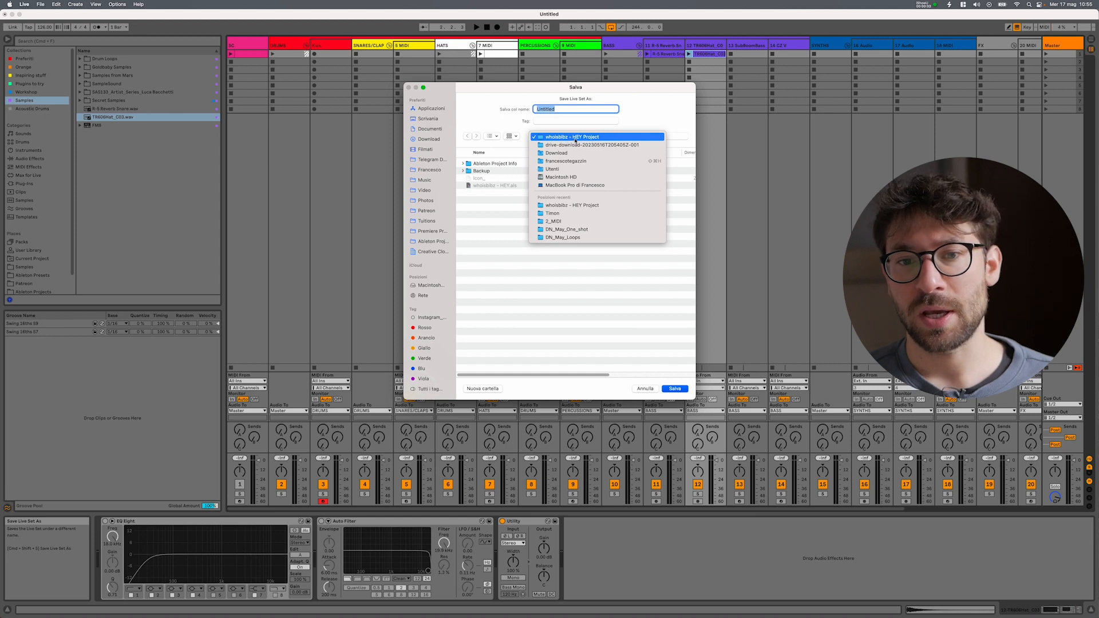
left_click(570, 136)
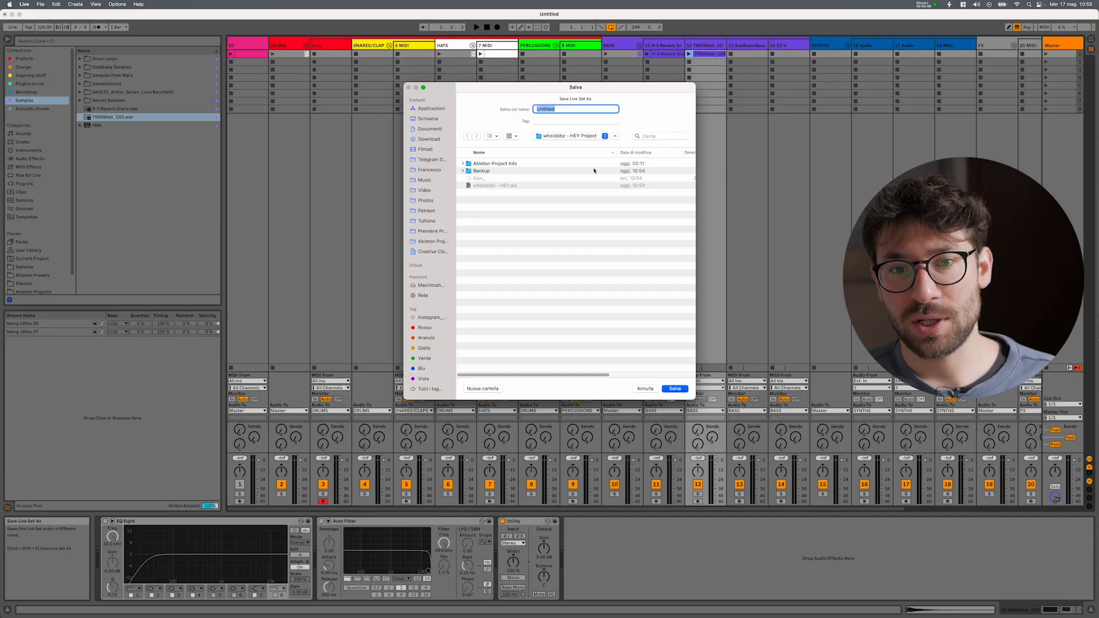
type("Exo")
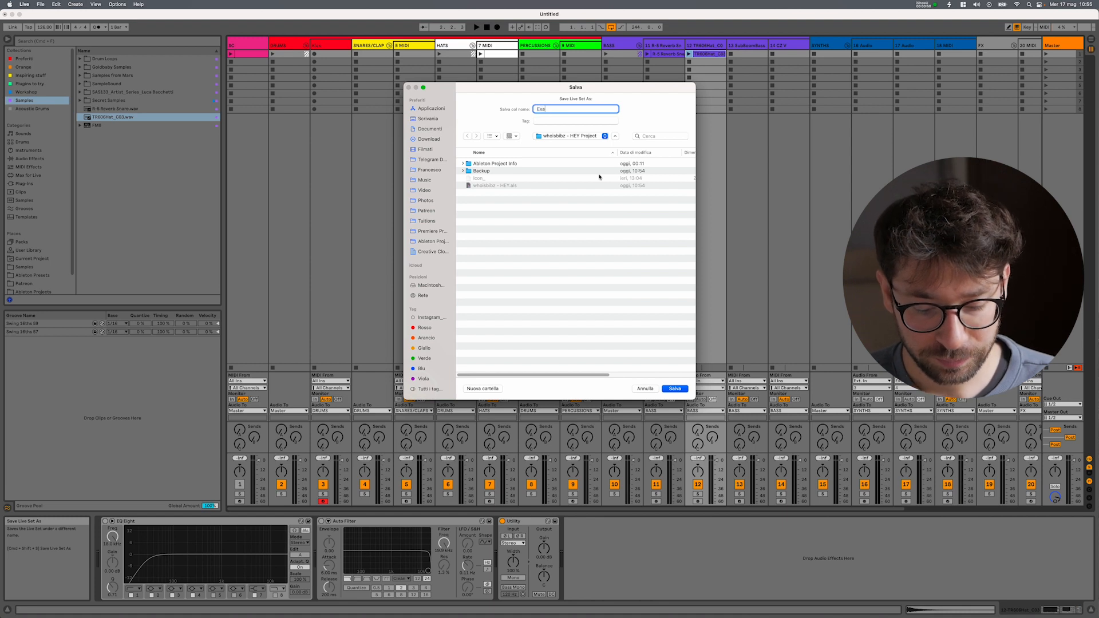
left_click(674, 389)
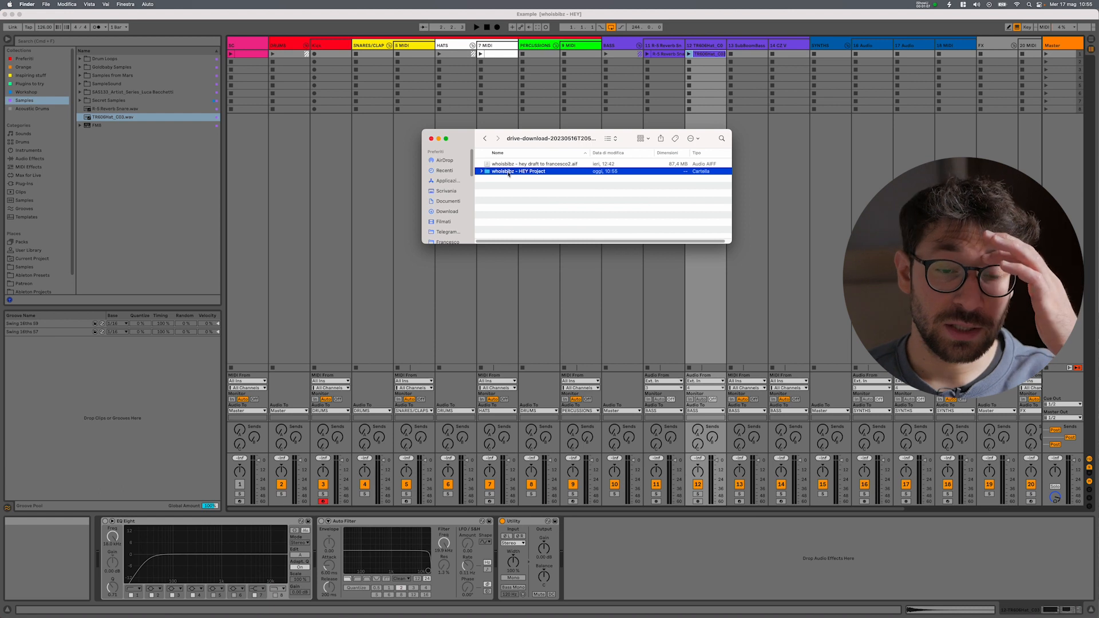
Open the whoisbibz - HEY Project folder in Finder and select Example.als.
double_click(517, 171)
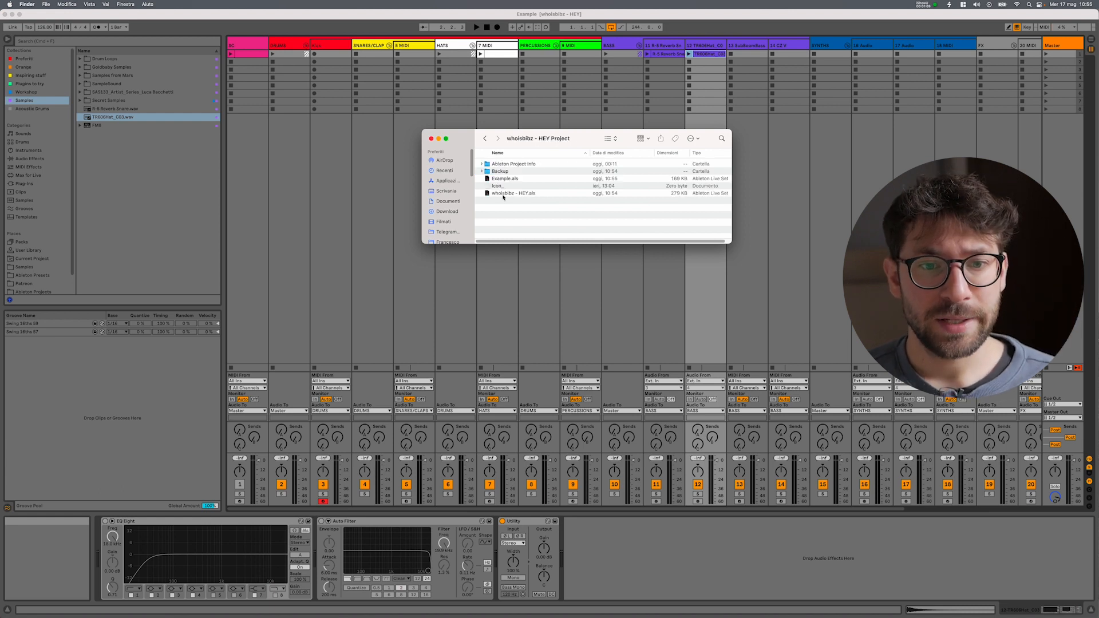
left_click(505, 178)
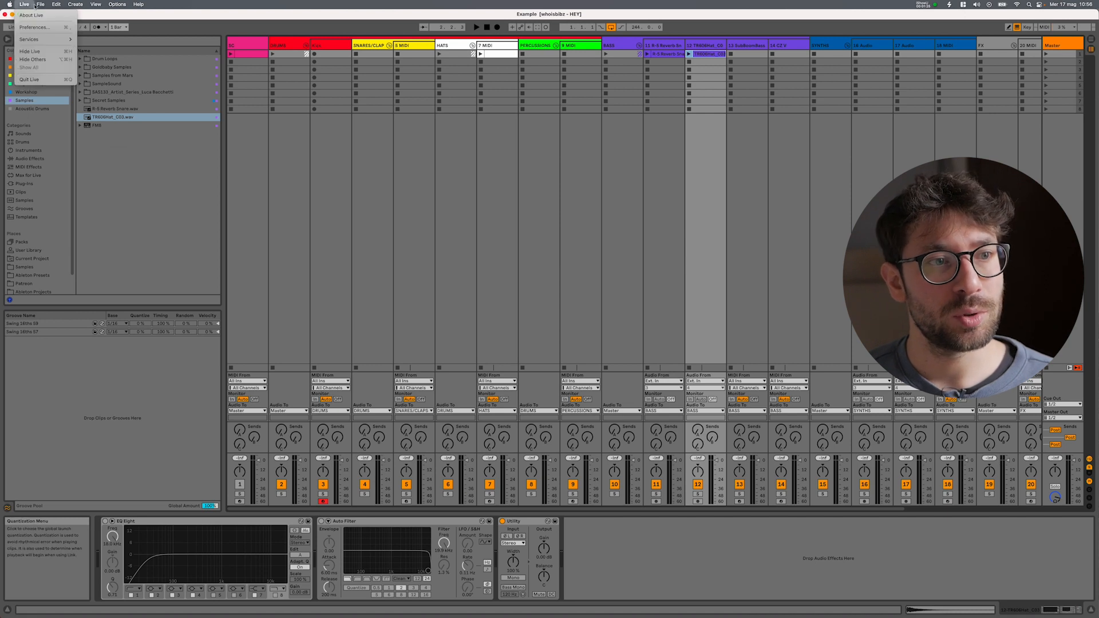
Save the set again as 'Example' with Ableton Projects as the destination.
left_click(40, 4)
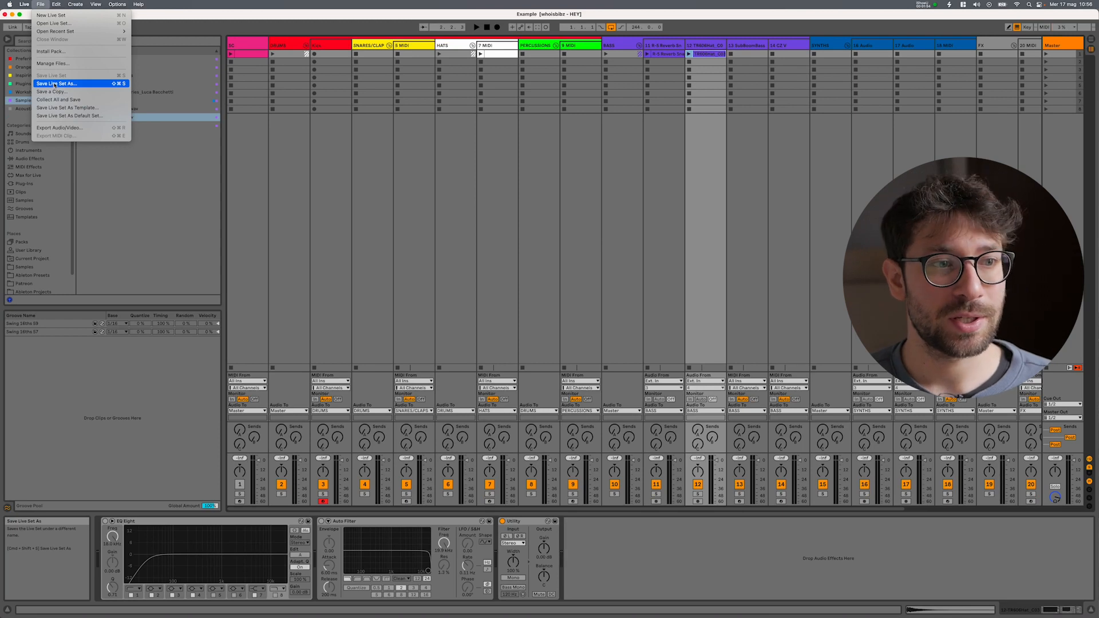
left_click(58, 84)
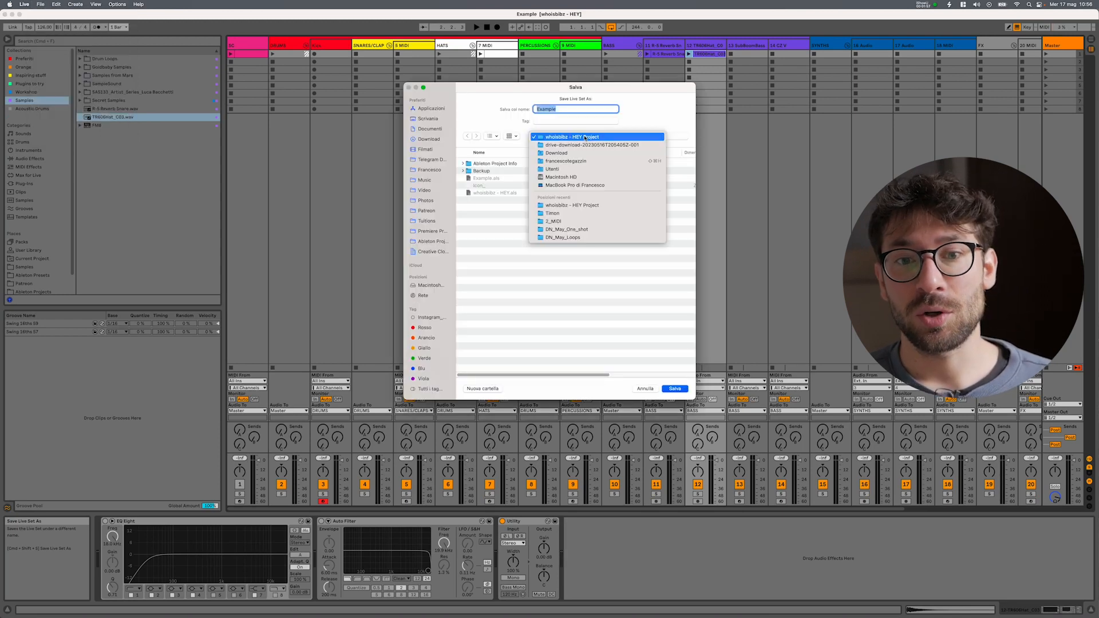
left_click(571, 137)
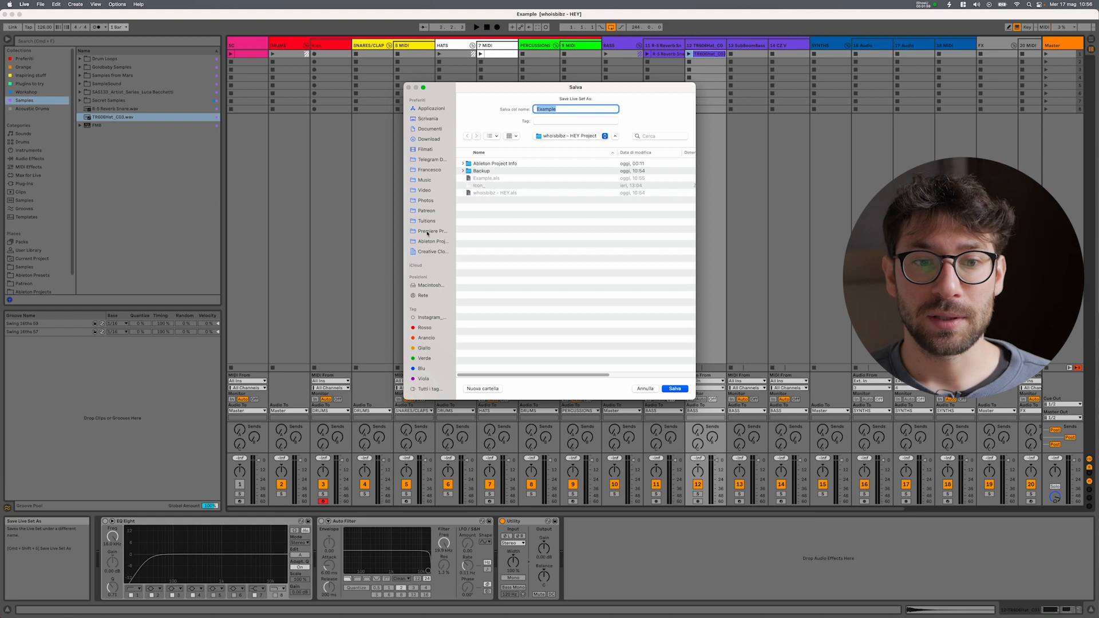
left_click(432, 241)
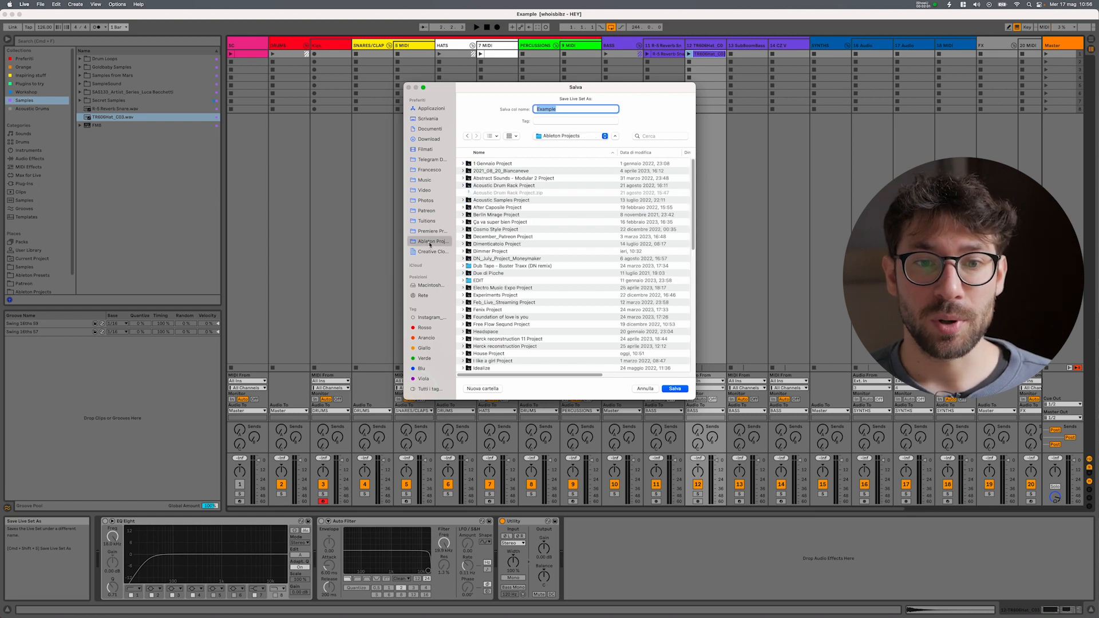
scroll("down", 3)
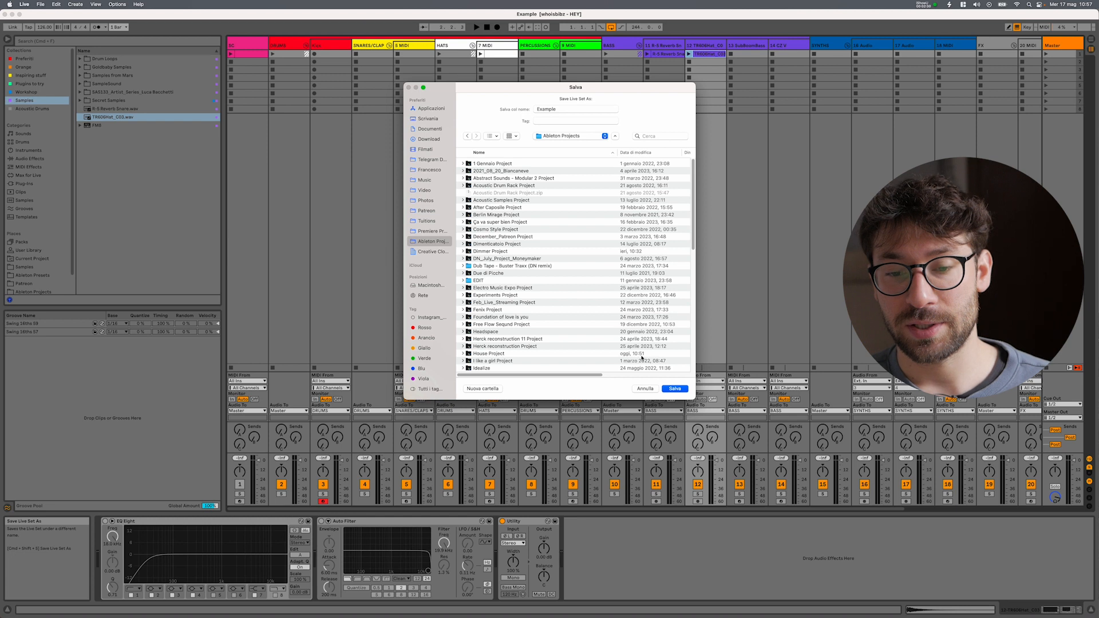
left_click(674, 388)
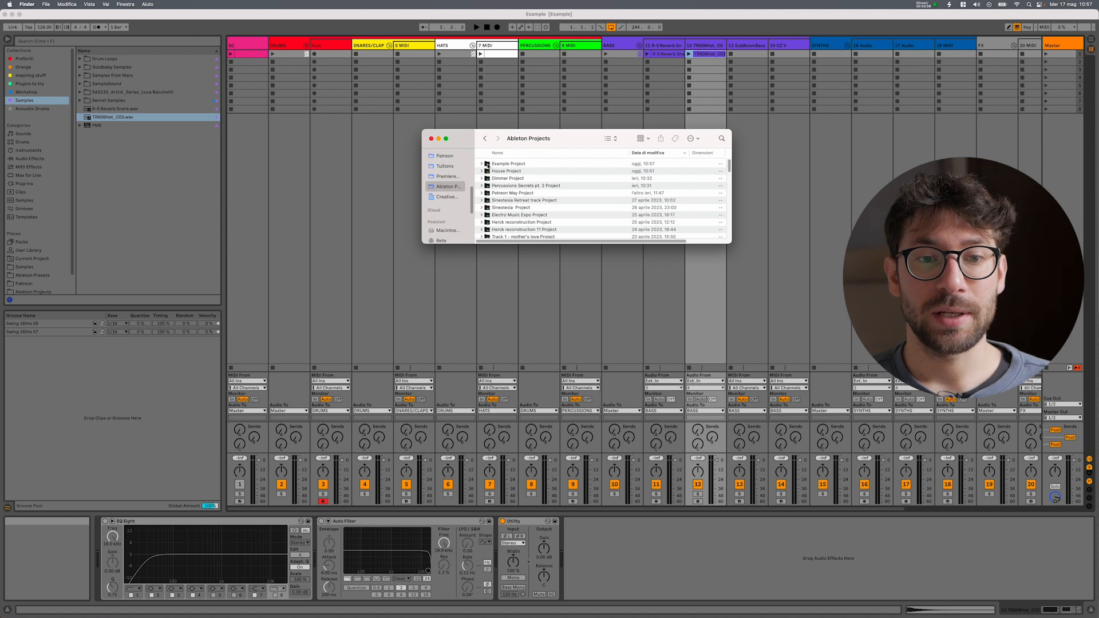
Open the Example Project folder and briefly expand Ableton Project Info.
double_click(509, 164)
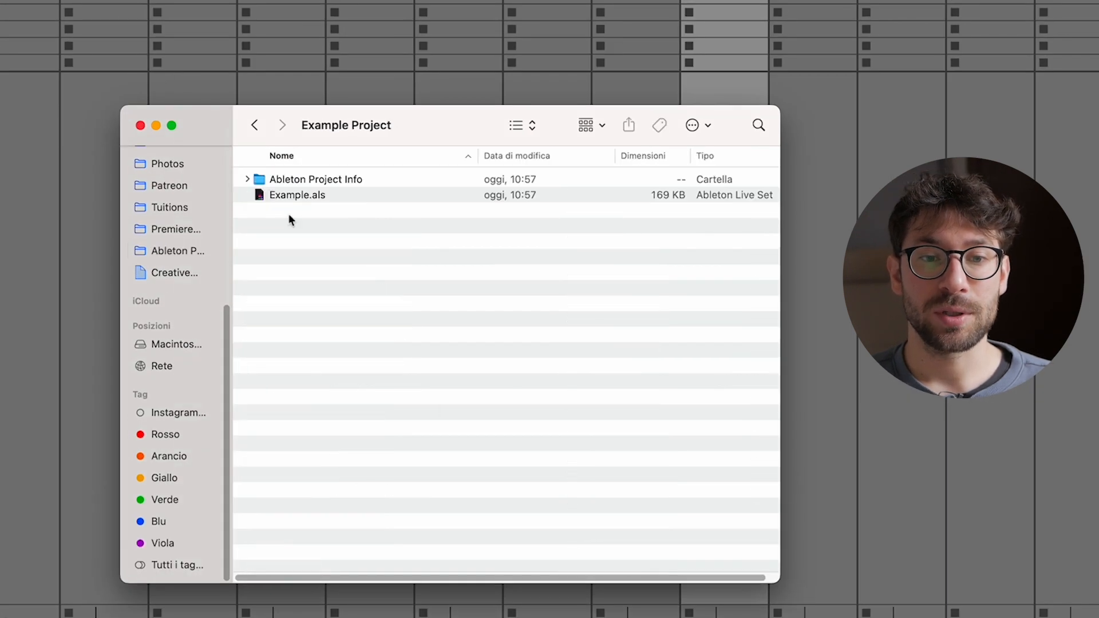
left_click(297, 195)
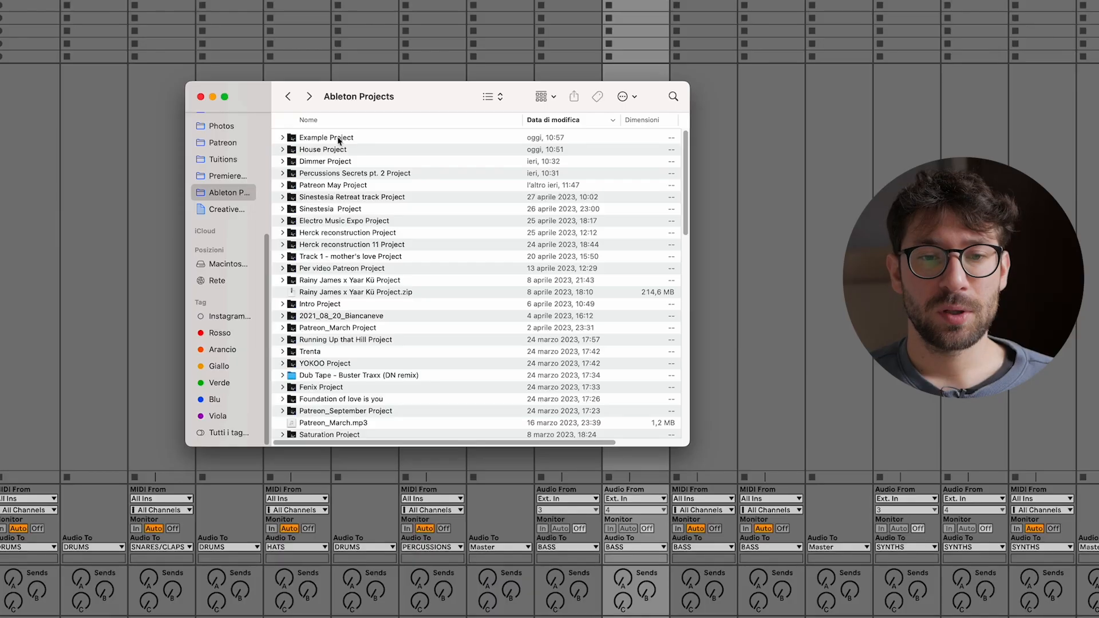
left_click(326, 137)
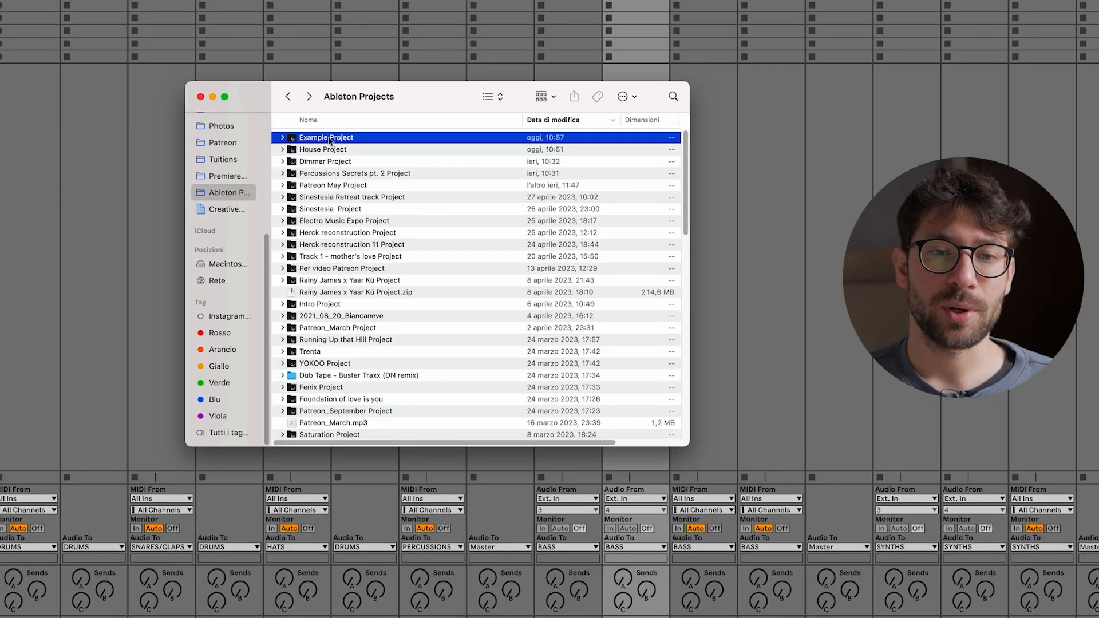
double_click(326, 137)
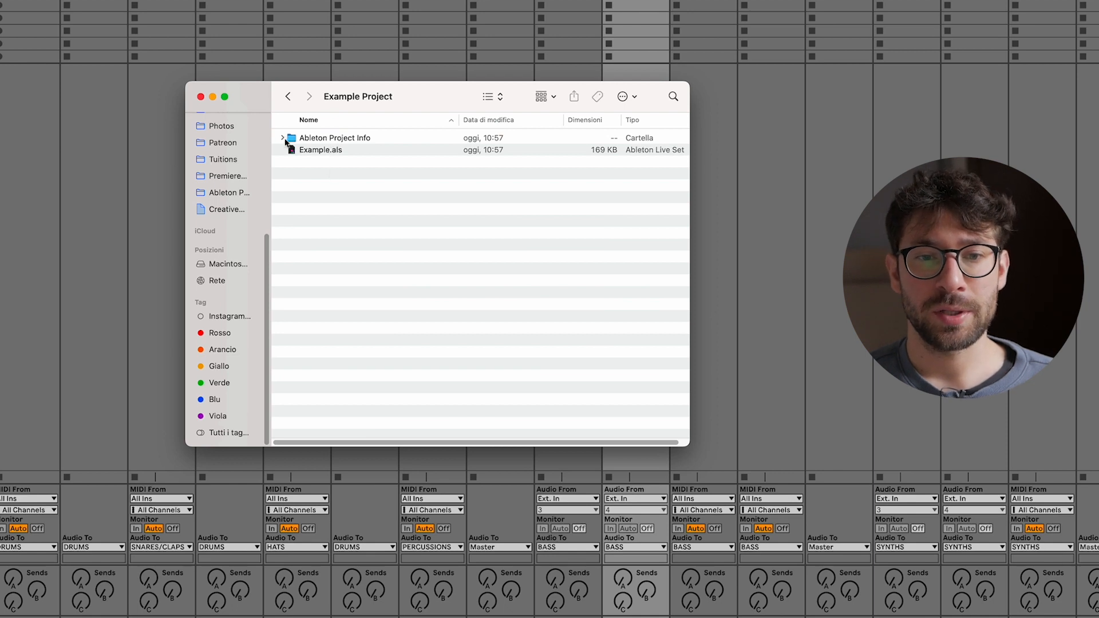
left_click(281, 137)
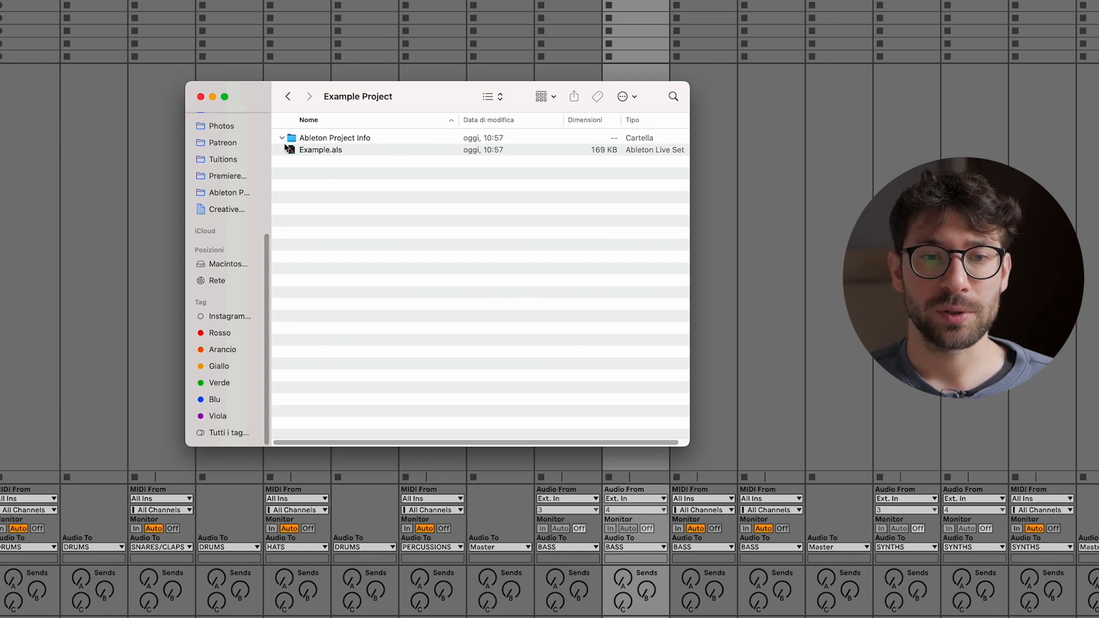
left_click(281, 138)
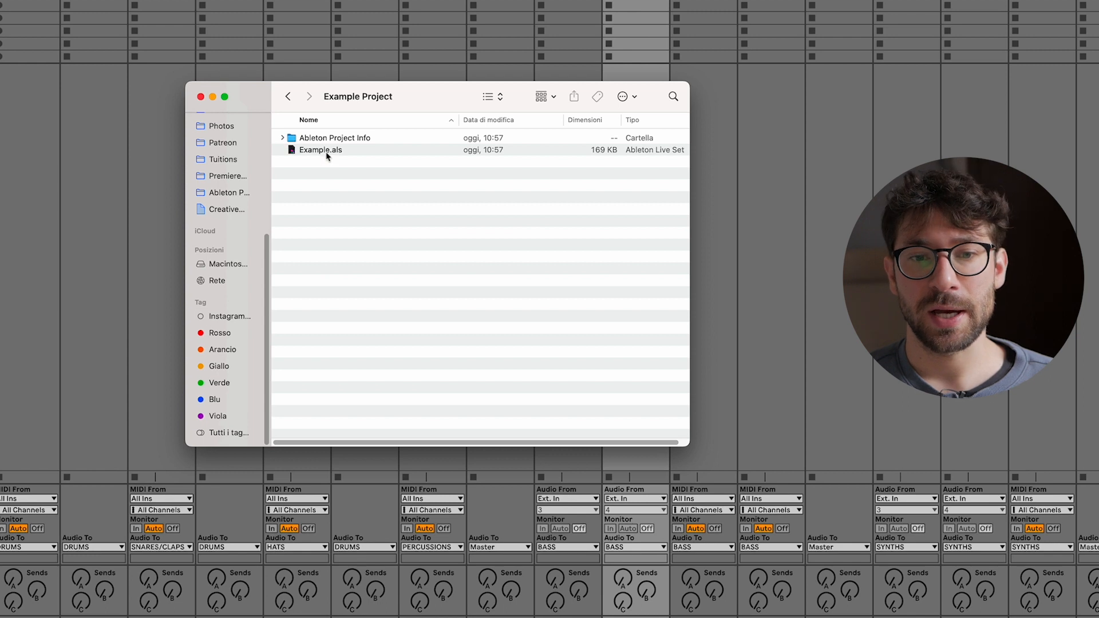
Open Example.als, then go back to Ableton Projects and reopen Example Project.
left_click(321, 150)
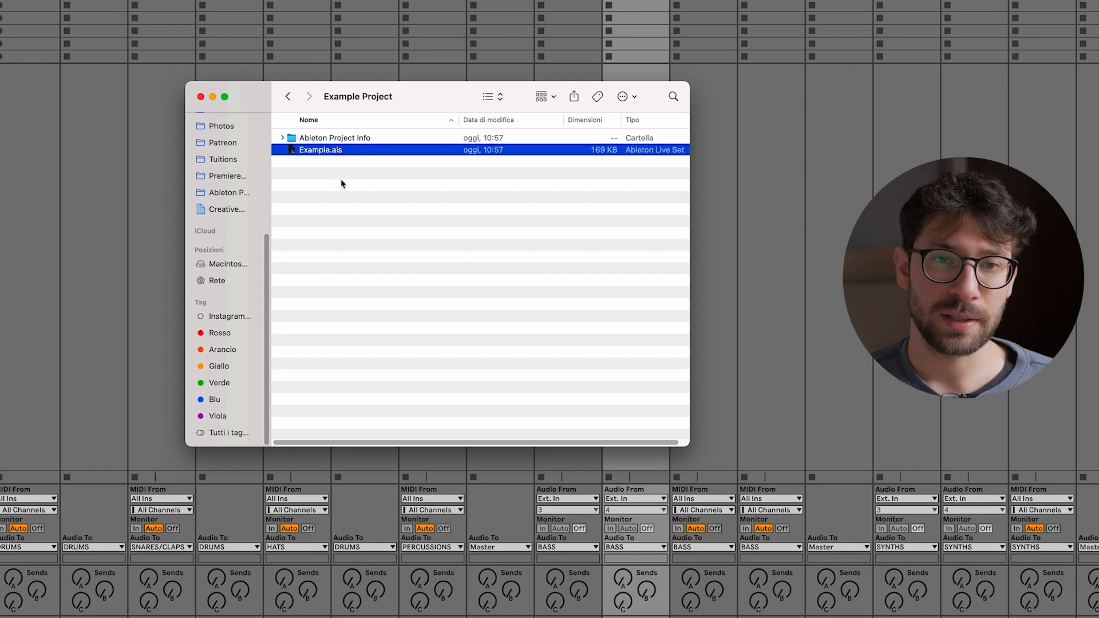
double_click(321, 150)
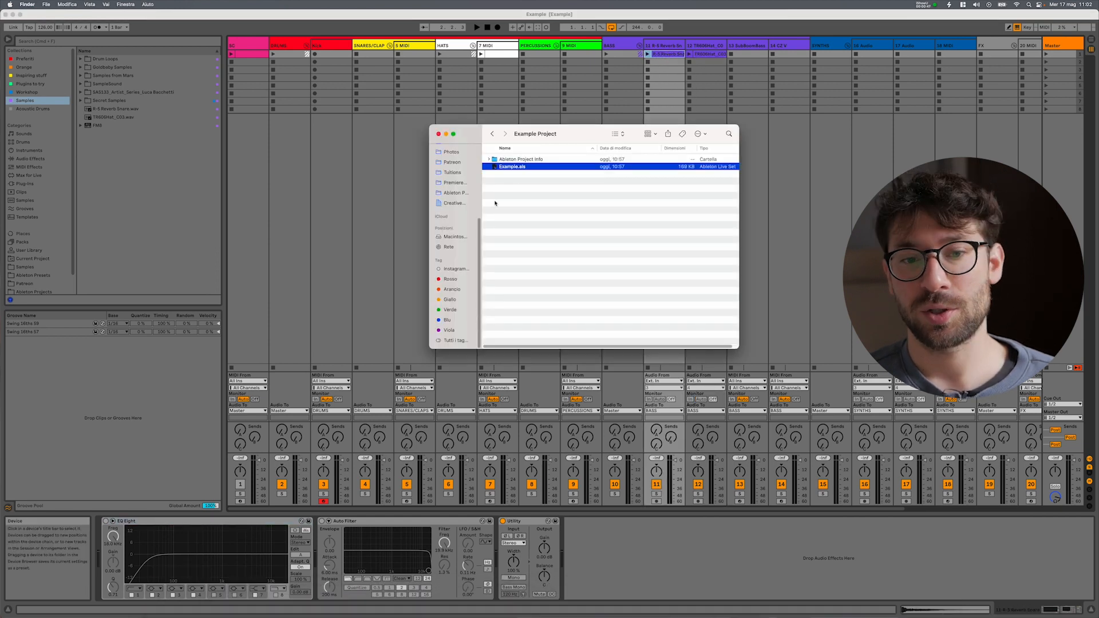
left_click(493, 134)
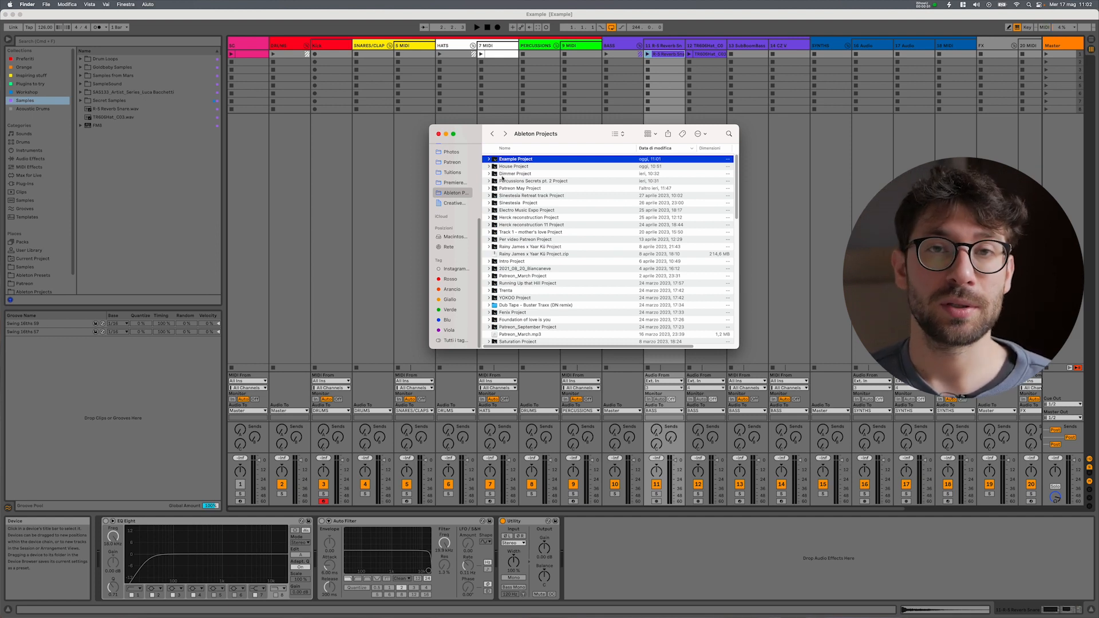
double_click(516, 158)
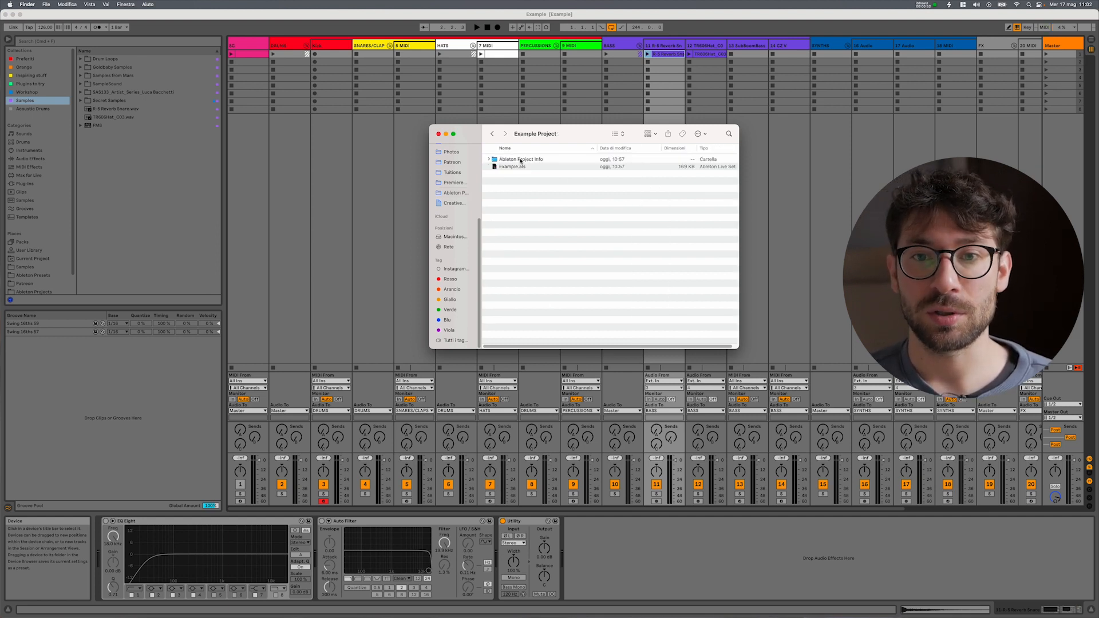
Run Collect All and Save, keeping all four copy options at Yes.
left_click(46, 4)
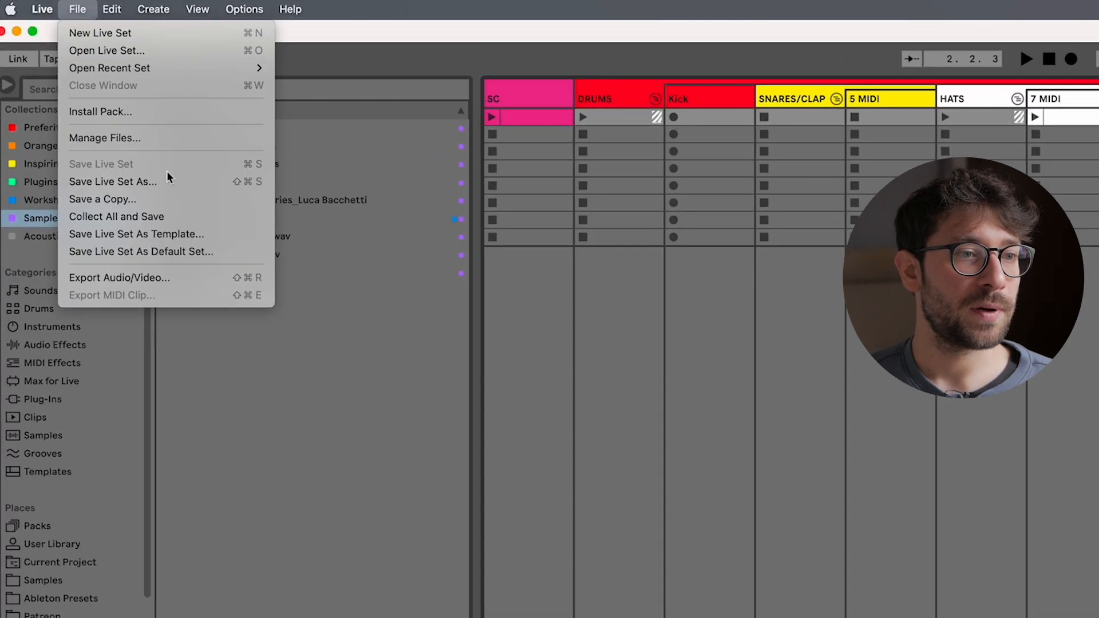
left_click(117, 216)
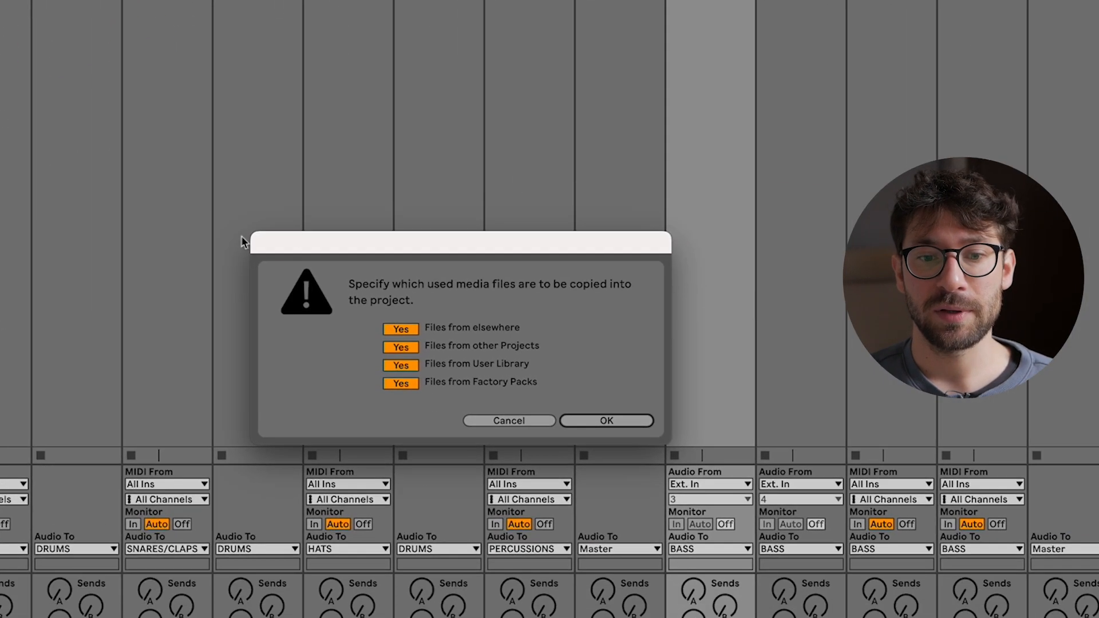
left_click_drag(459, 242, 449, 44)
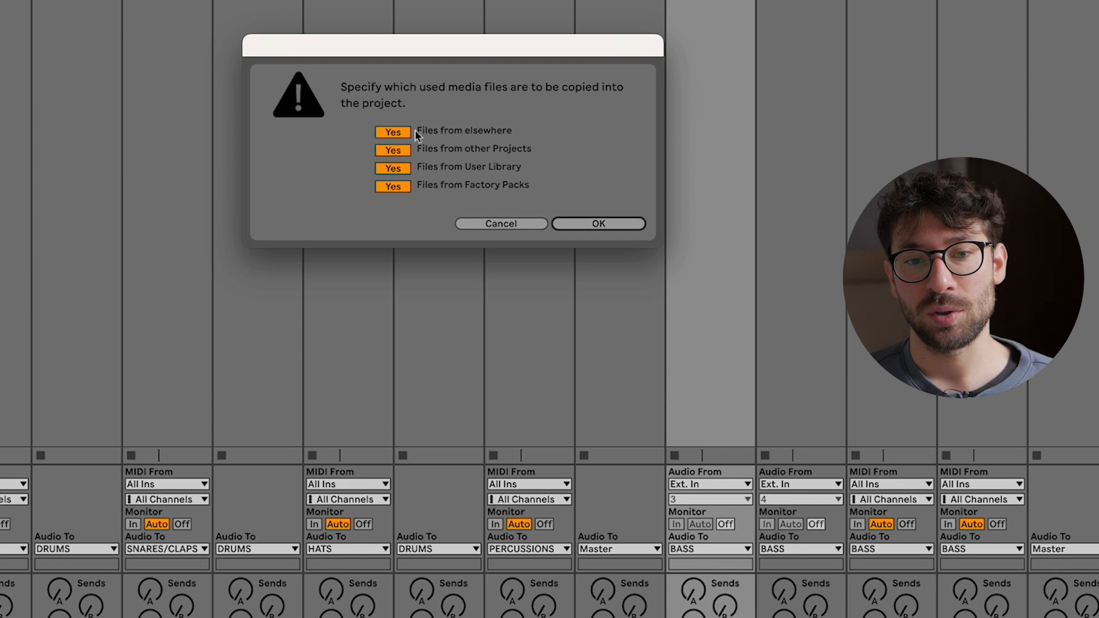
mouse_move(461, 164)
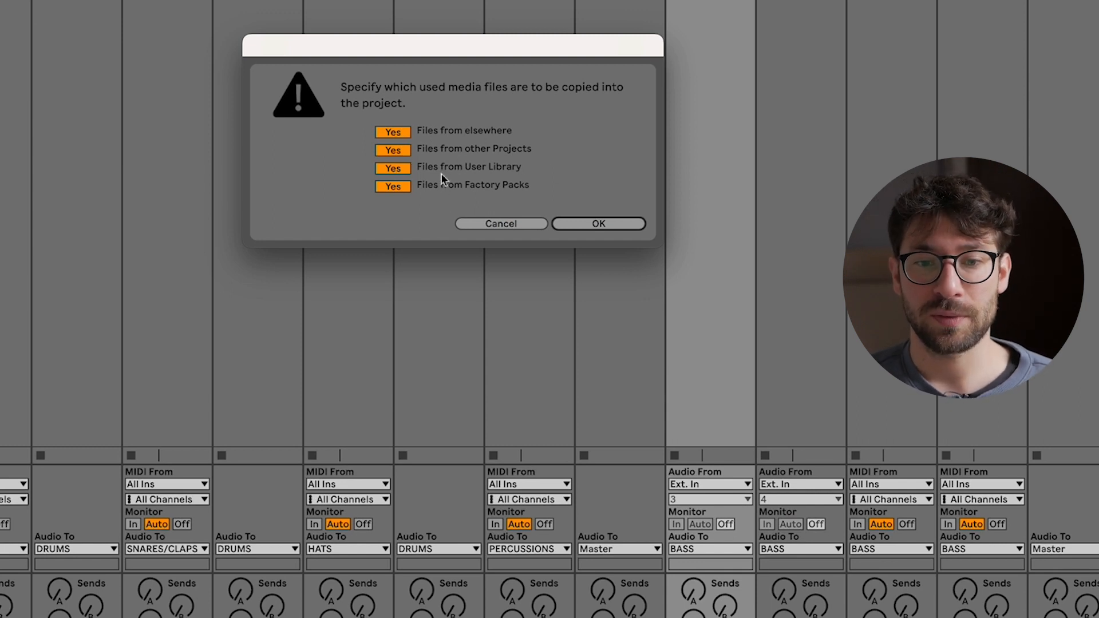
mouse_move(533, 173)
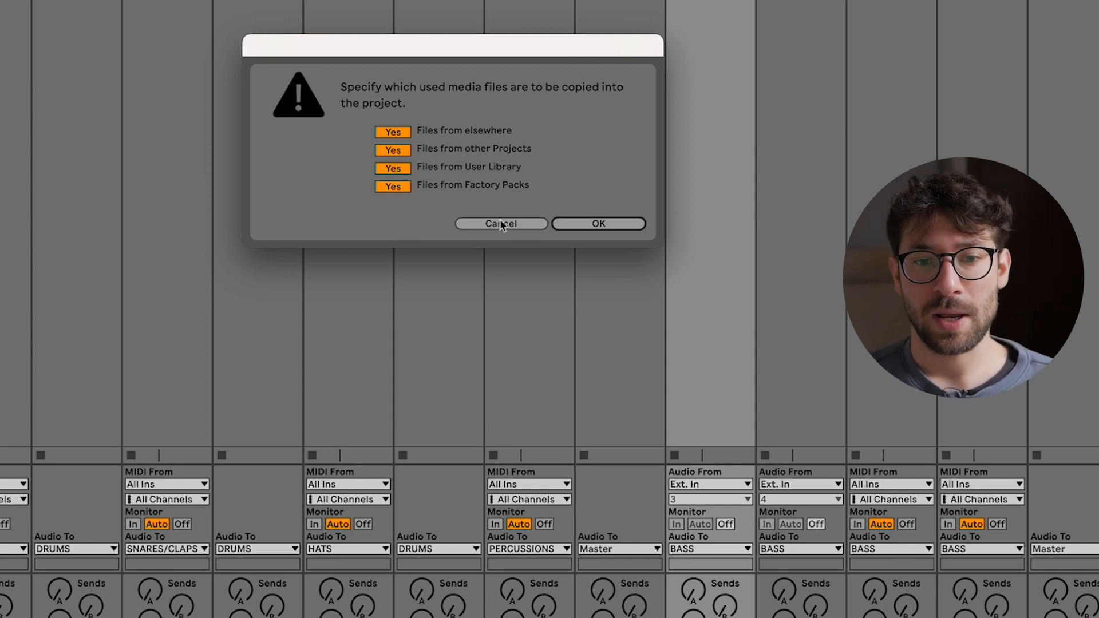
left_click(597, 222)
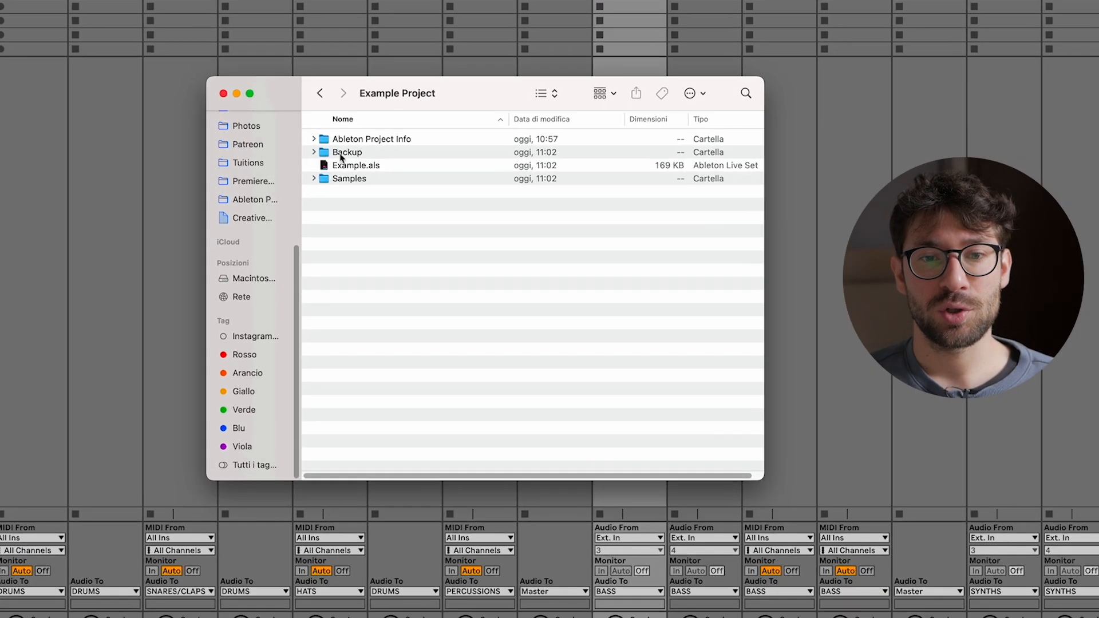
Check Backup, then select R-5 Reverb Snare.wav and TR606Hat_C03.wav in Samples/Imported.
left_click(314, 153)
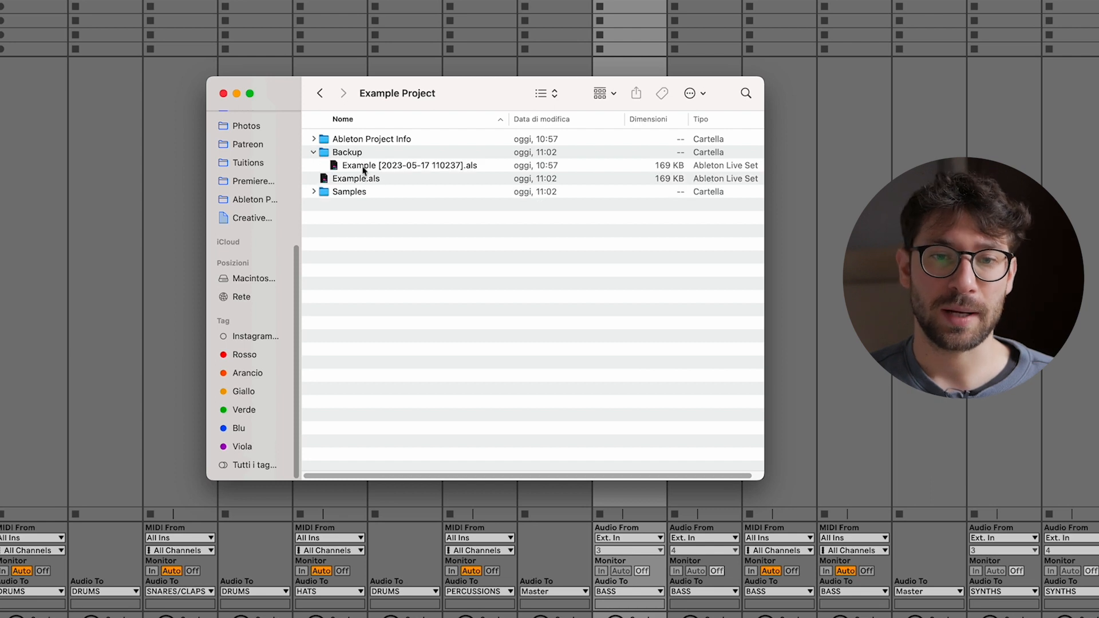
left_click(314, 153)
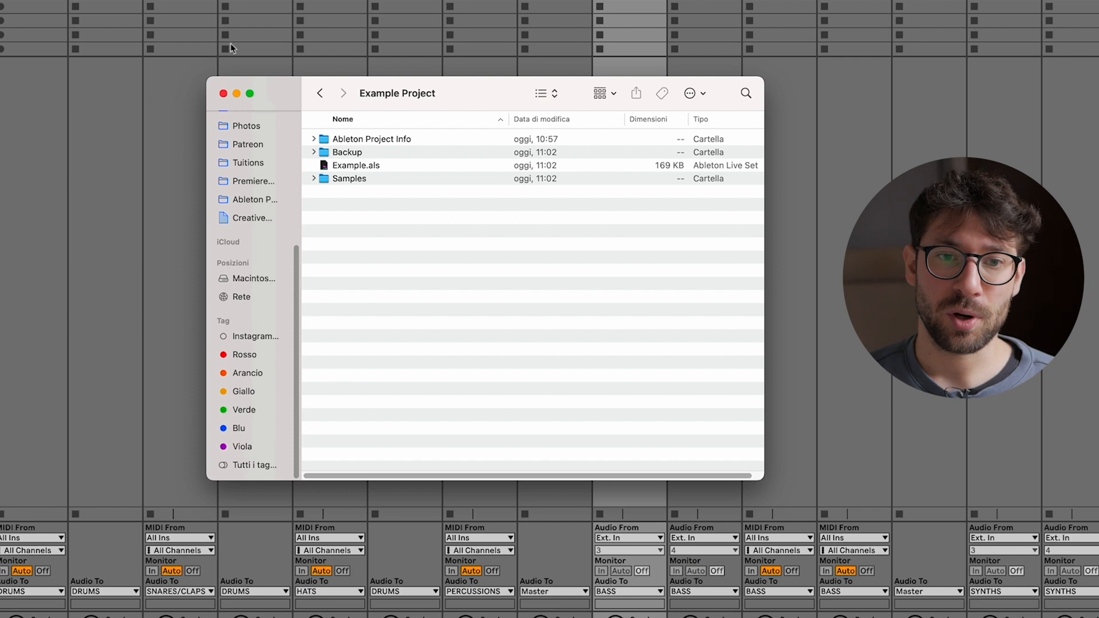
mouse_move(358, 236)
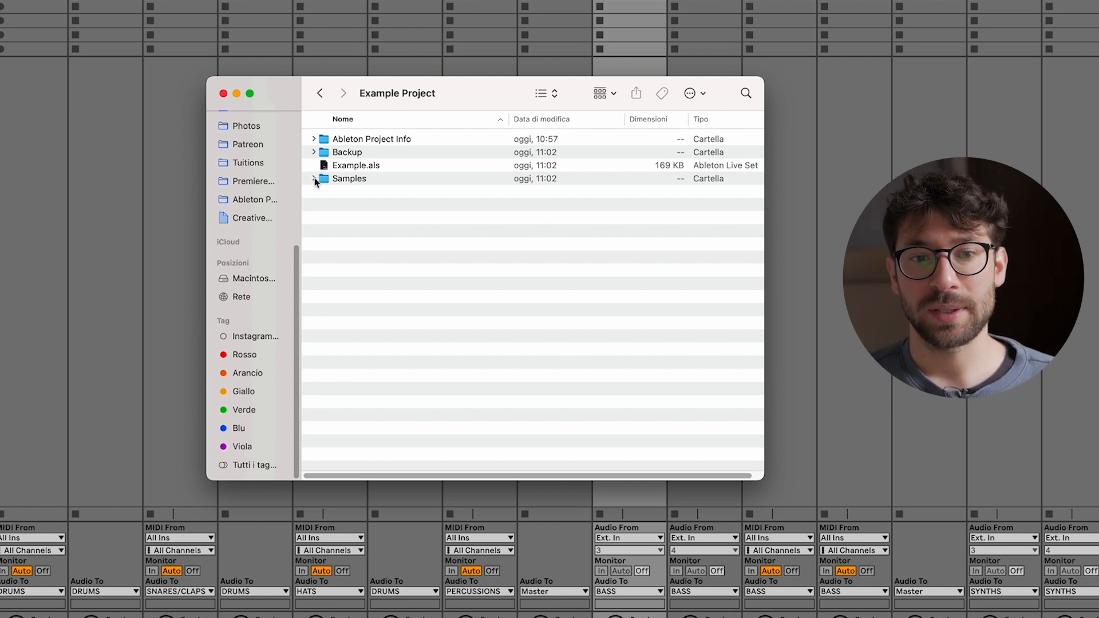
left_click(314, 178)
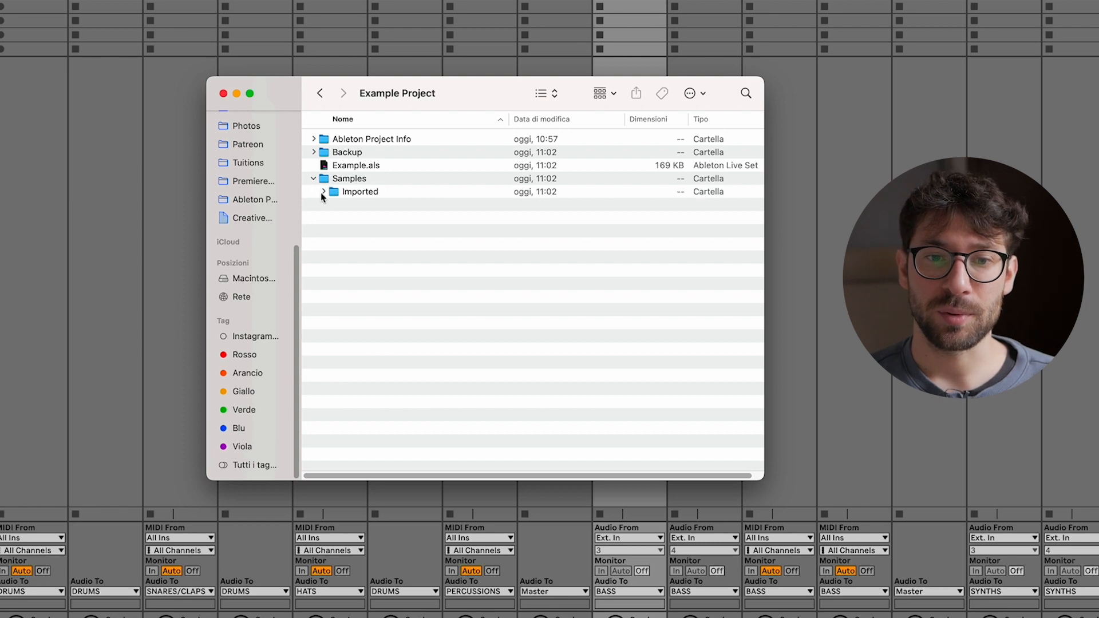
left_click(323, 191)
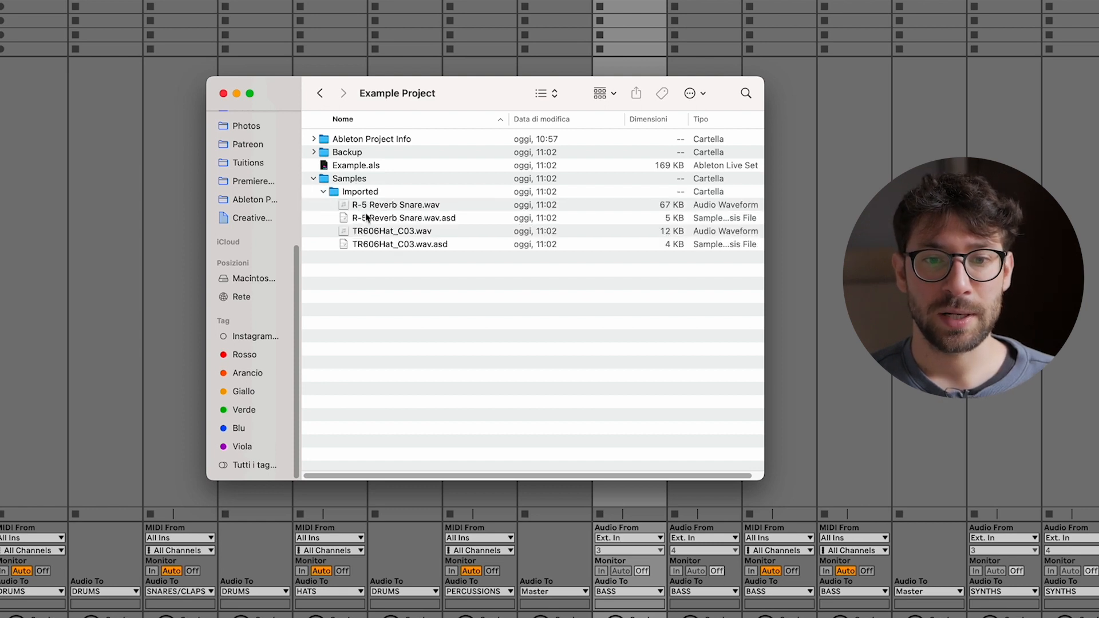
left_click(394, 205)
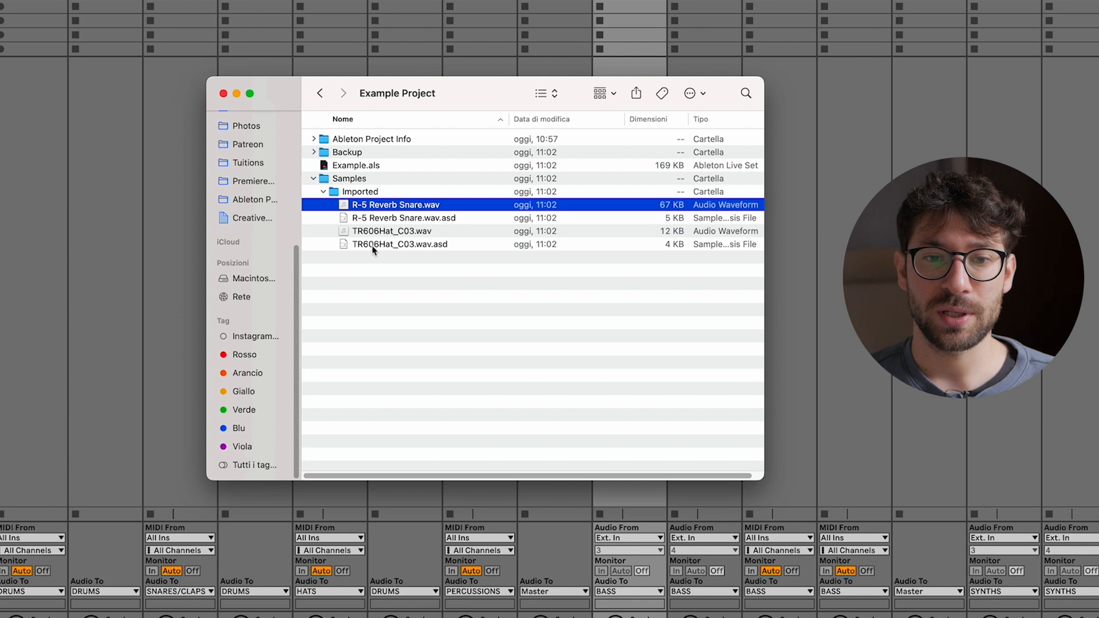
left_click(392, 231)
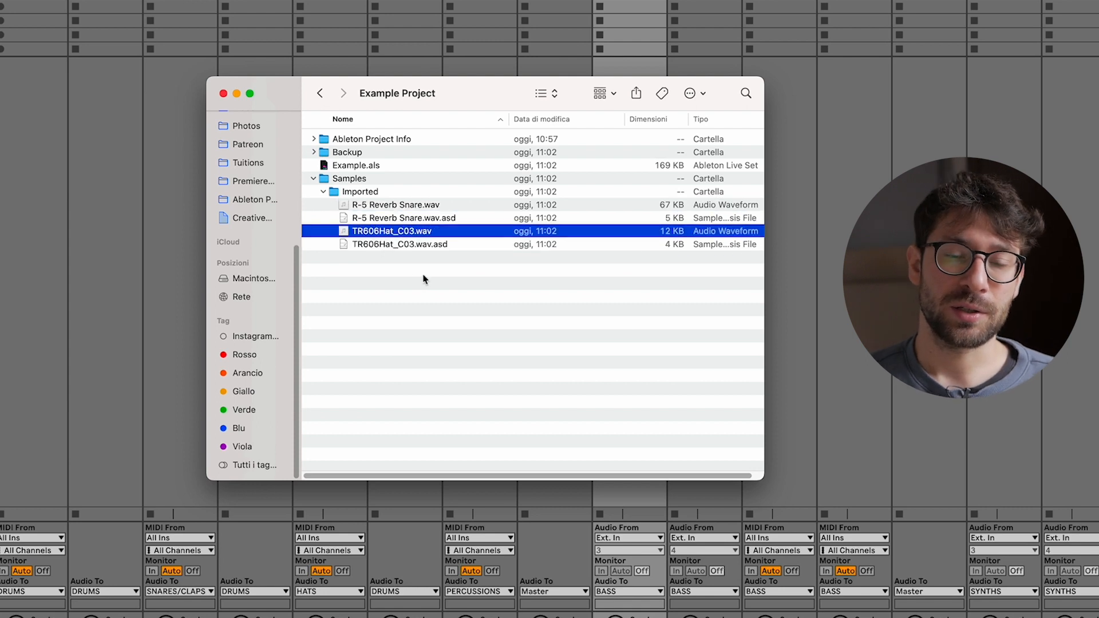
mouse_move(332, 206)
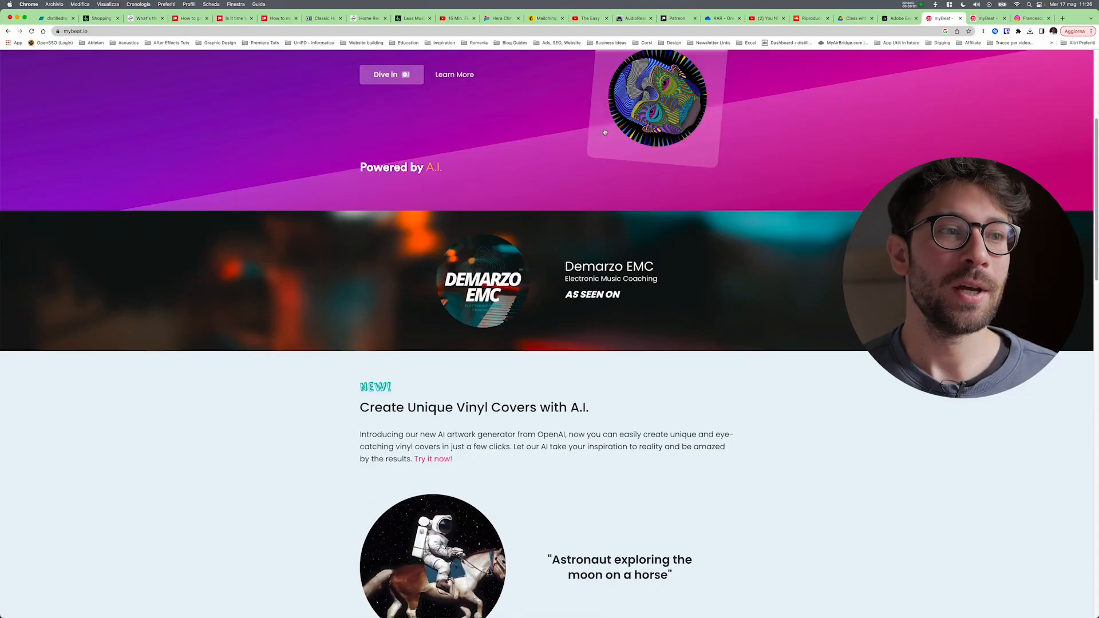
Scroll up the mybeat.io homepage and go to the Features page.
scroll("up", 3)
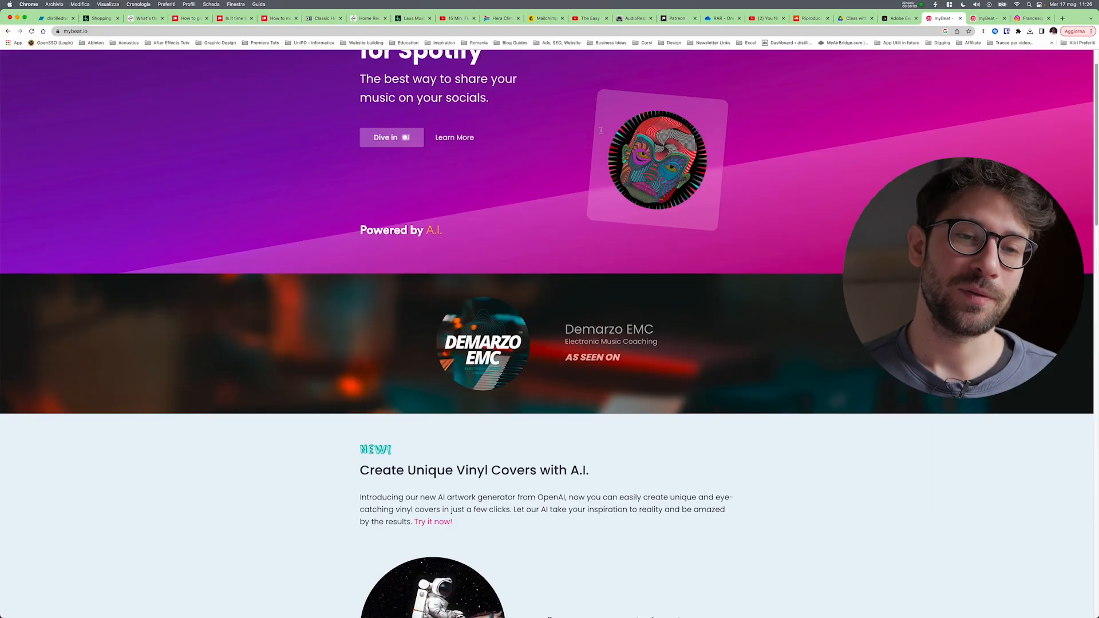
left_click(496, 66)
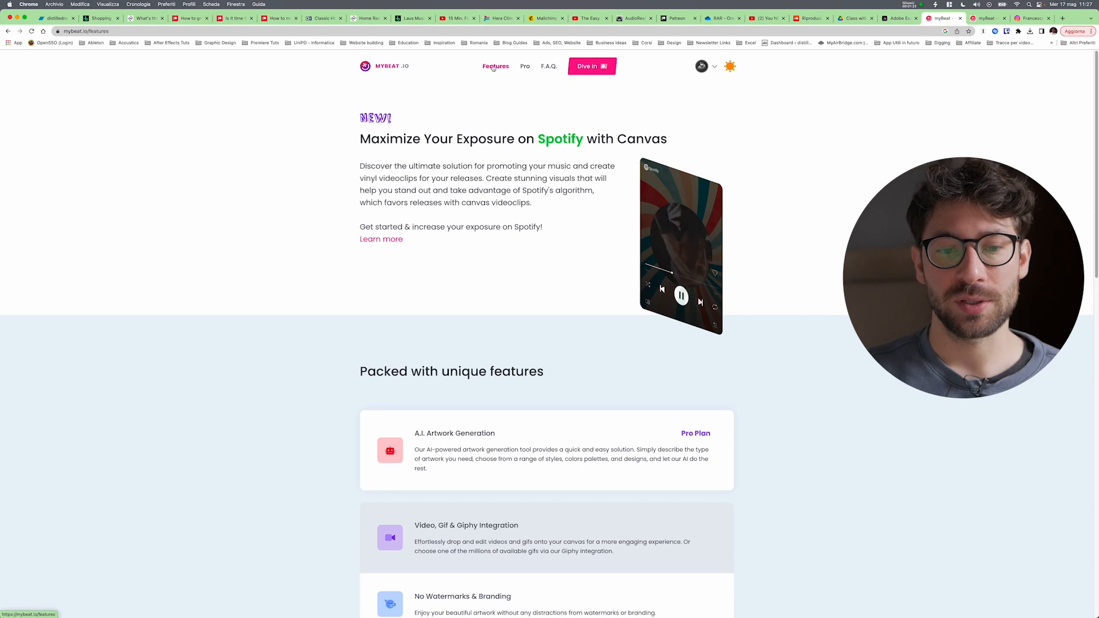
Scroll down to the 'Packed with unique features' section.
scroll("down", 3)
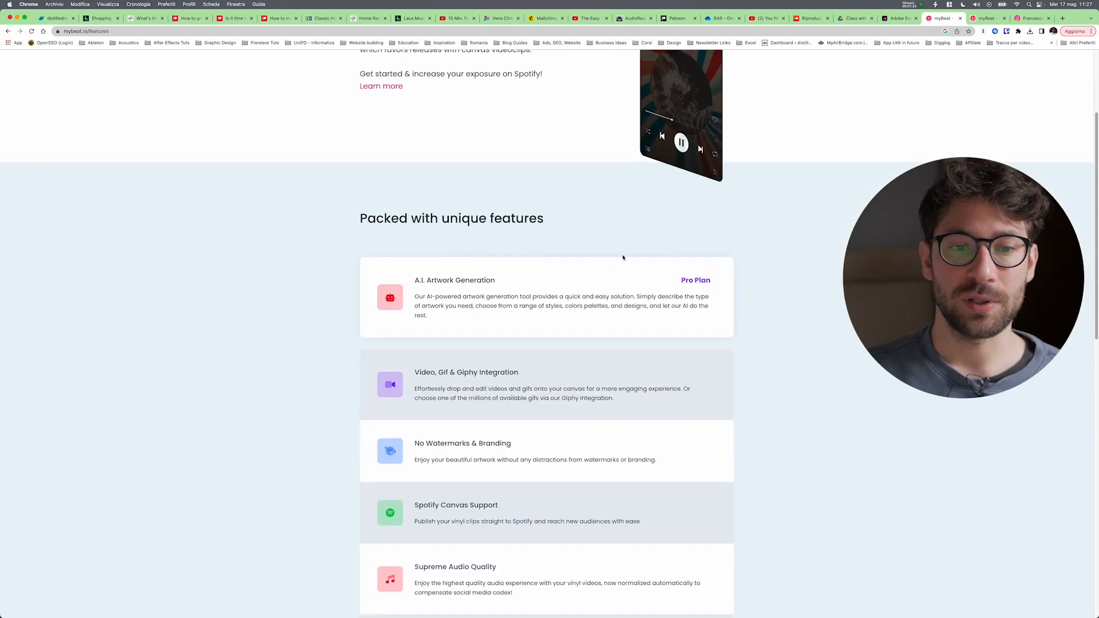
scroll("down", 3)
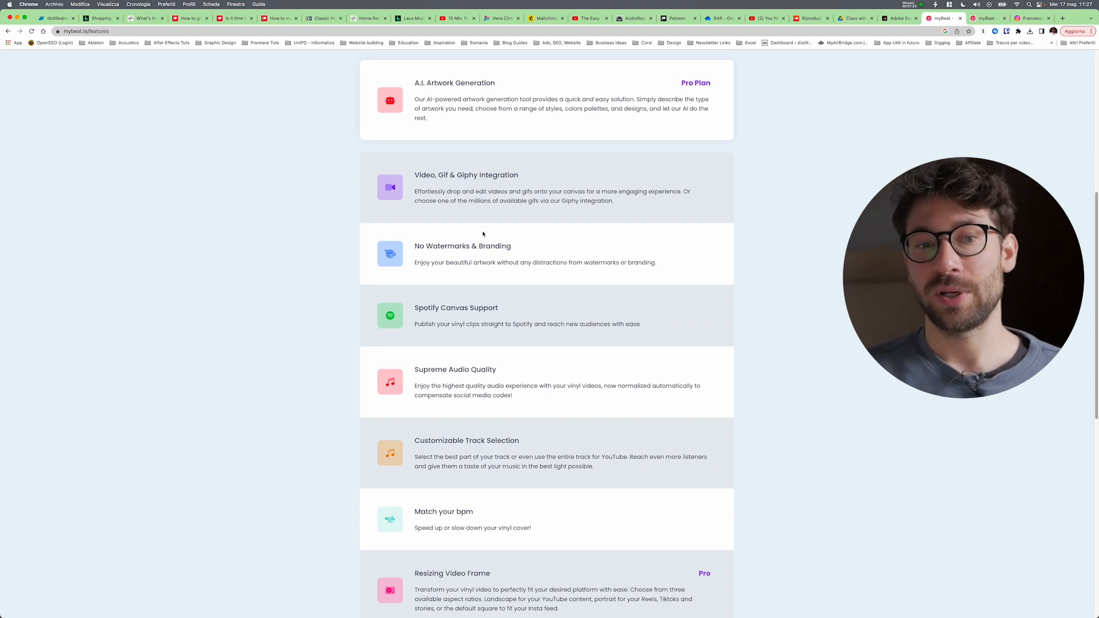
scroll("down", 3)
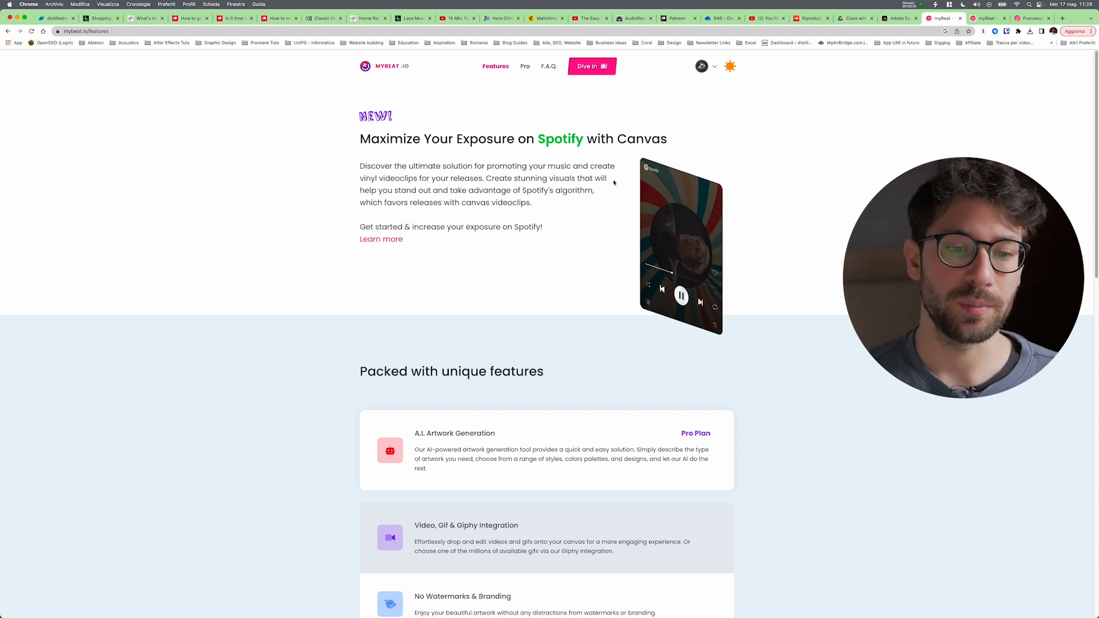
scroll("down", 3)
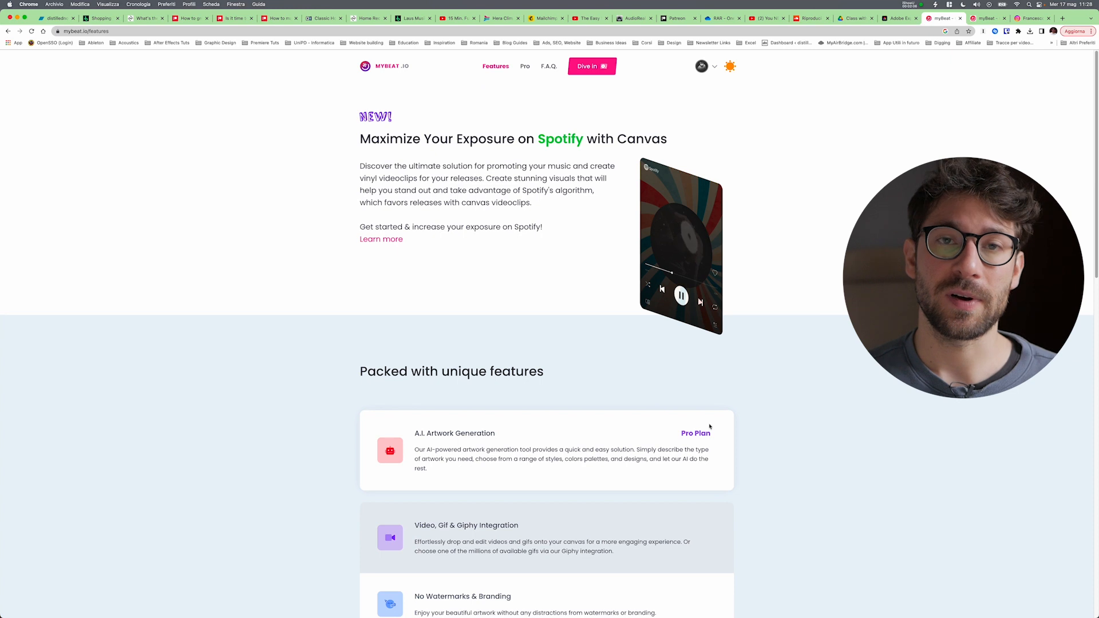
mouse_move(506, 302)
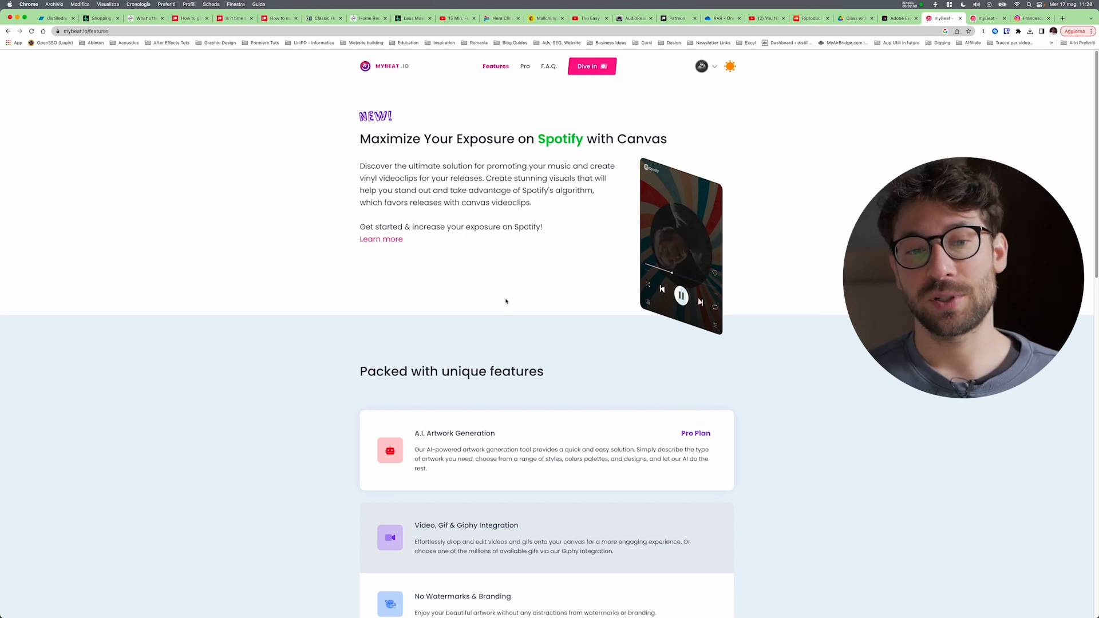
scroll("down", 3)
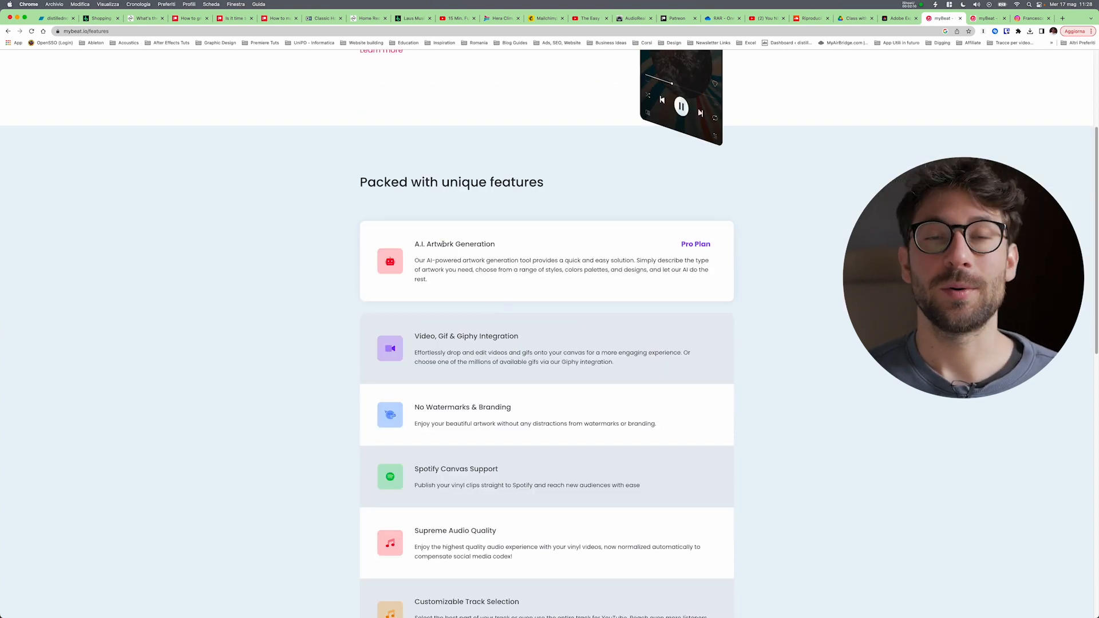
scroll("down", 3)
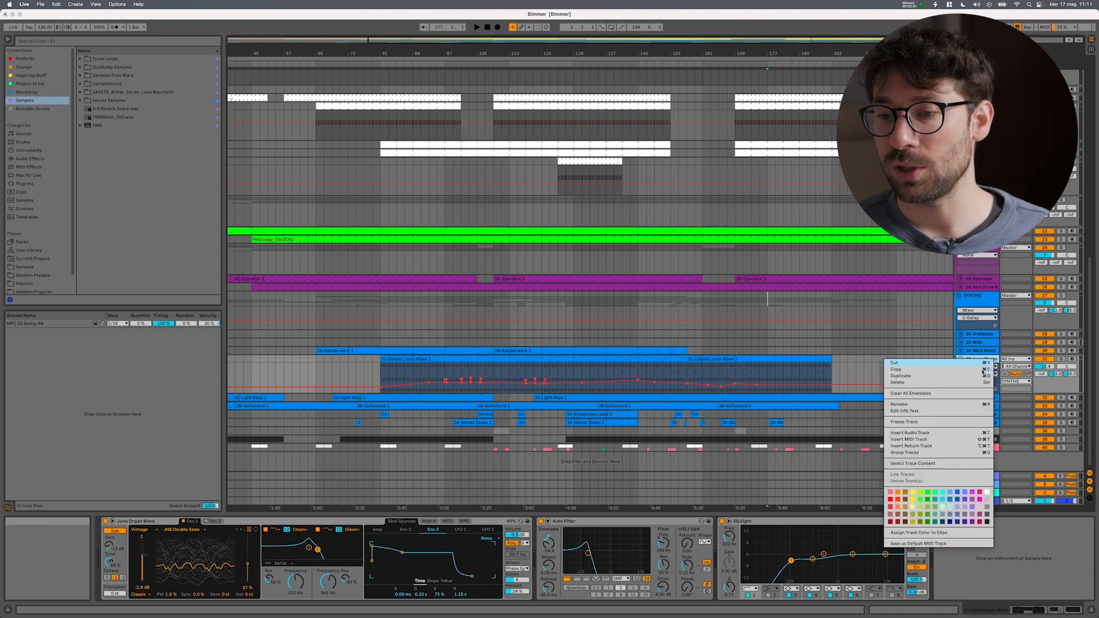
Apply Freeze Track to the Juno Organ Wave track and let it render.
left_click(906, 422)
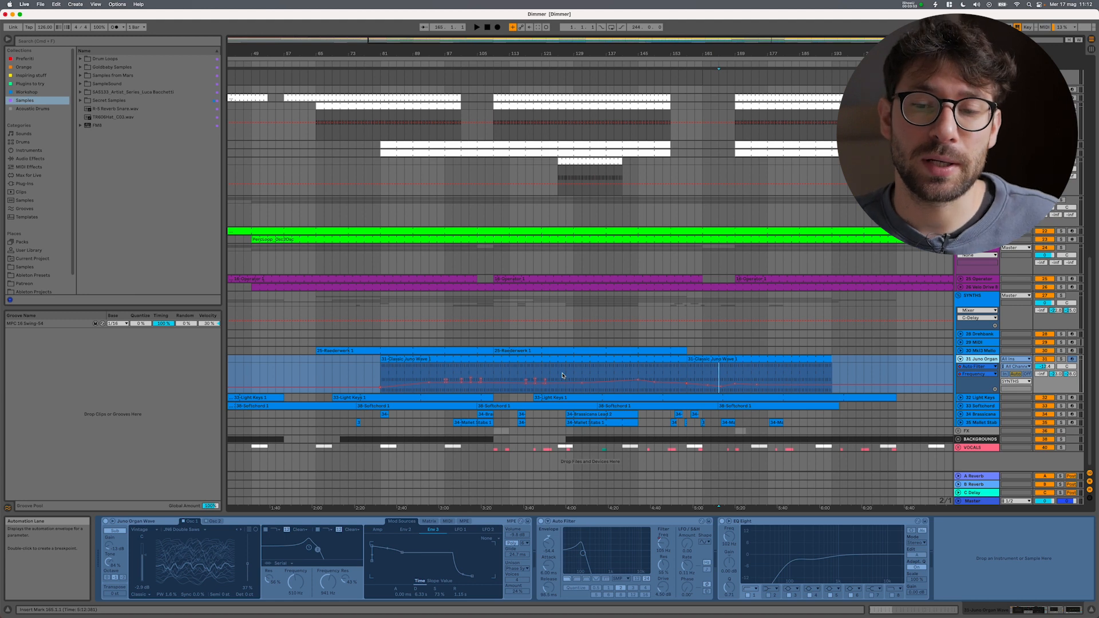
left_click(629, 359)
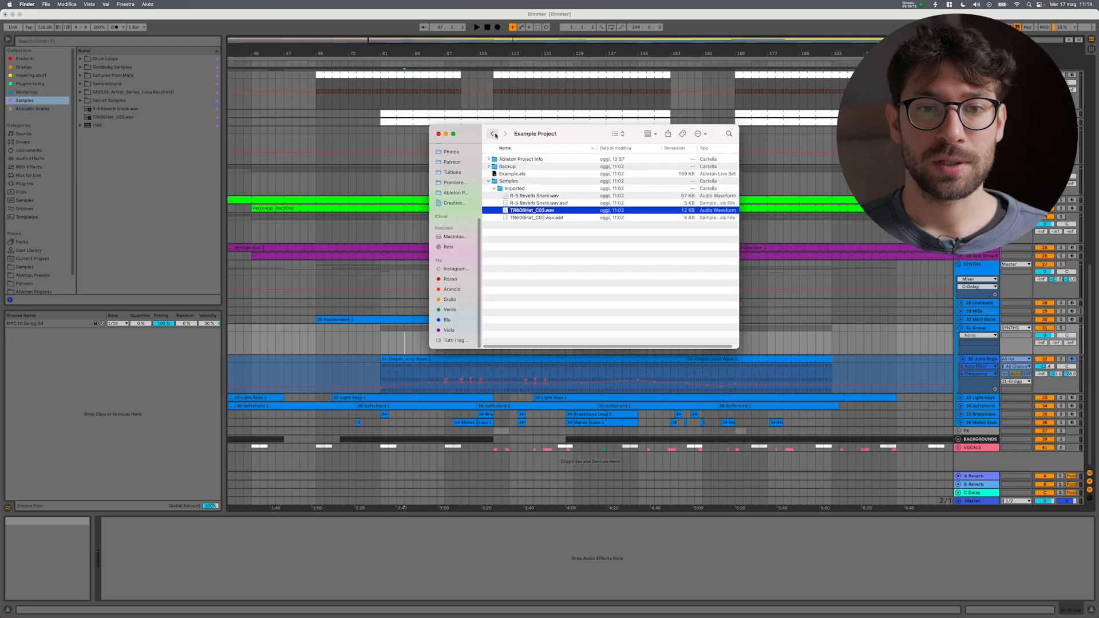
Go back to Dimmer Project, expand Samples > Processed, and select the Freeze .wav files.
left_click(495, 134)
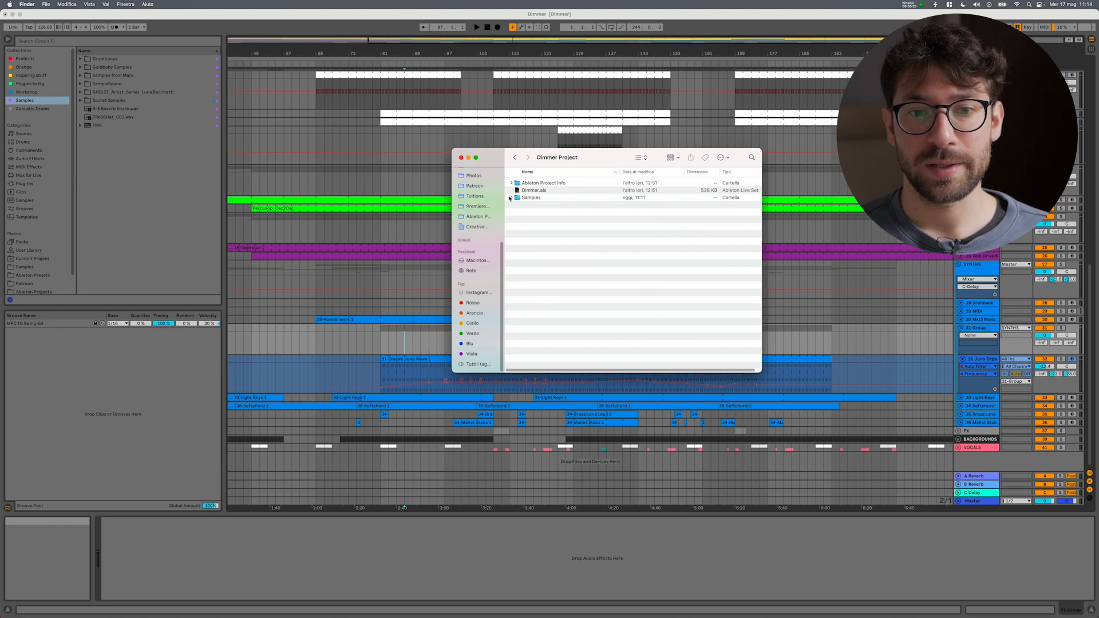
left_click(511, 197)
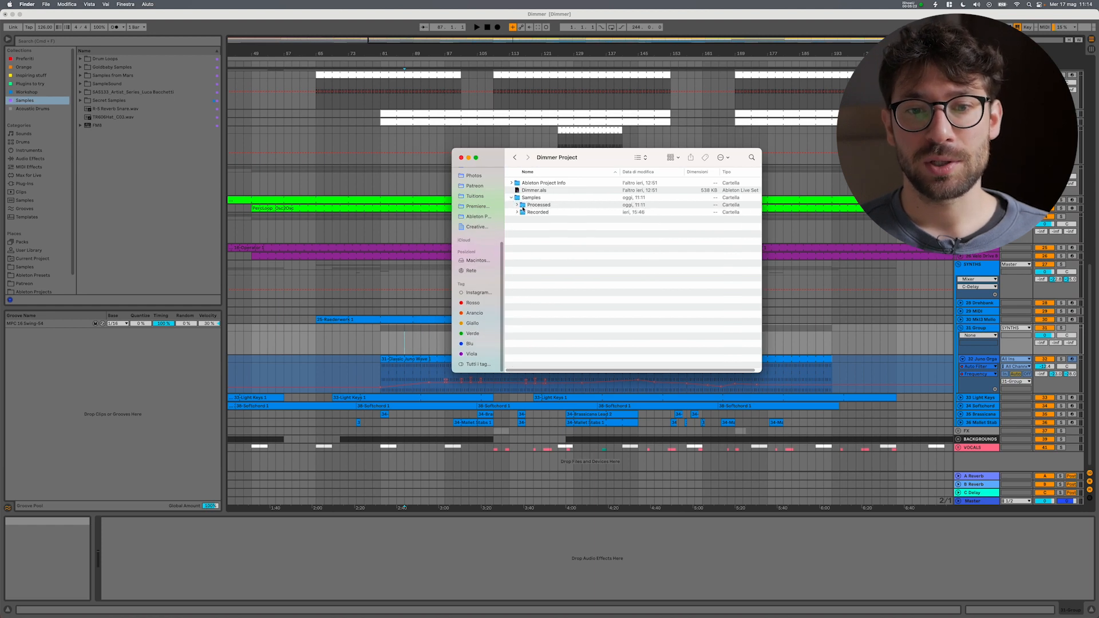
left_click(518, 205)
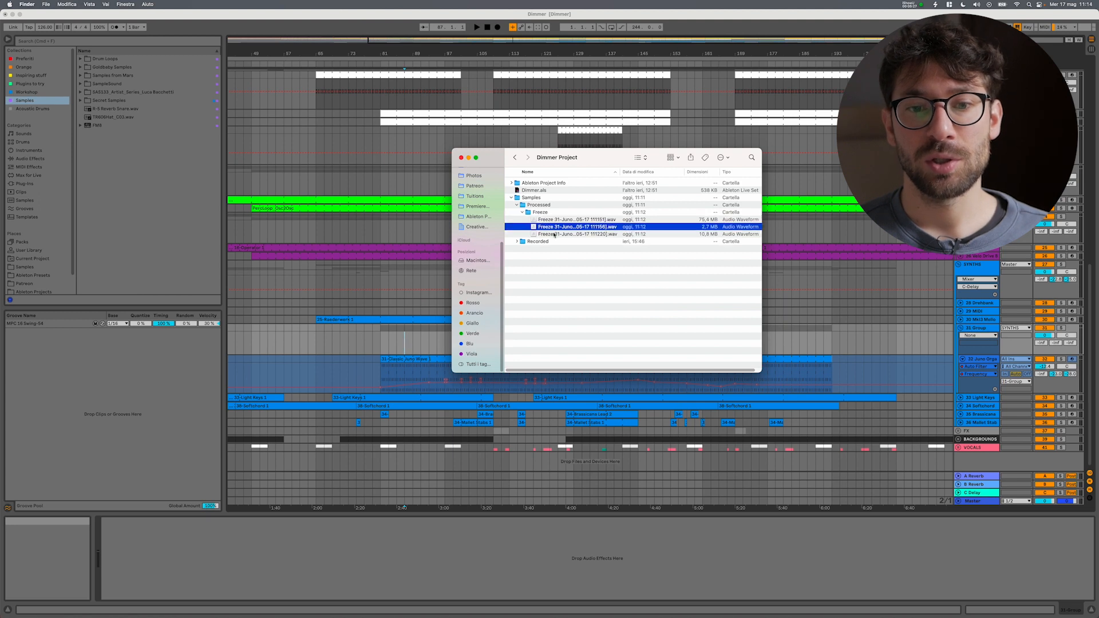
left_click(574, 234)
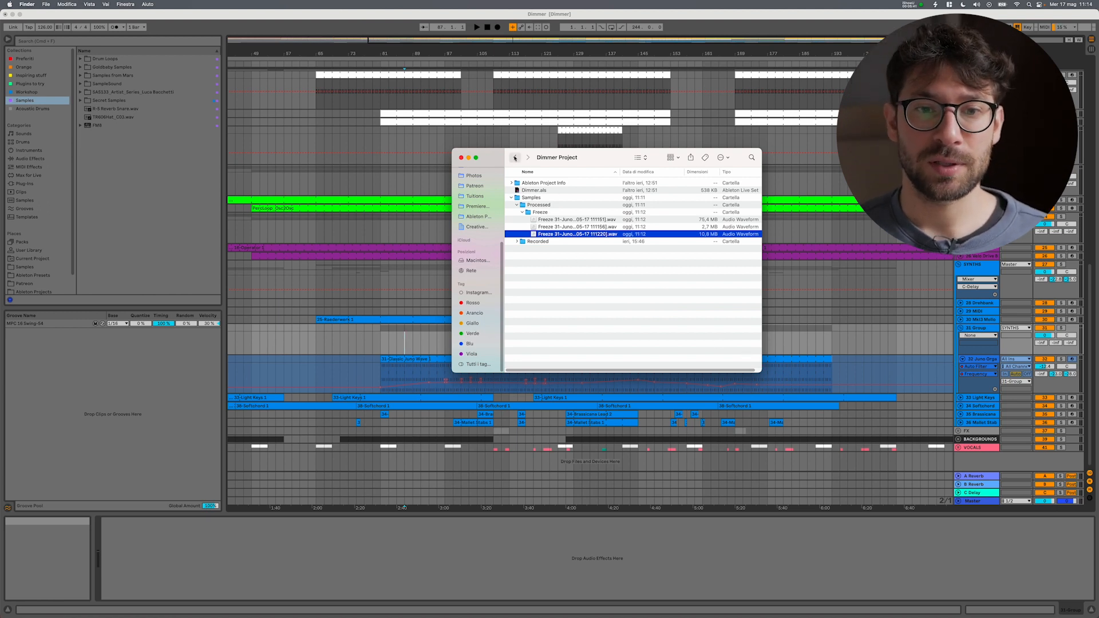
left_click(515, 157)
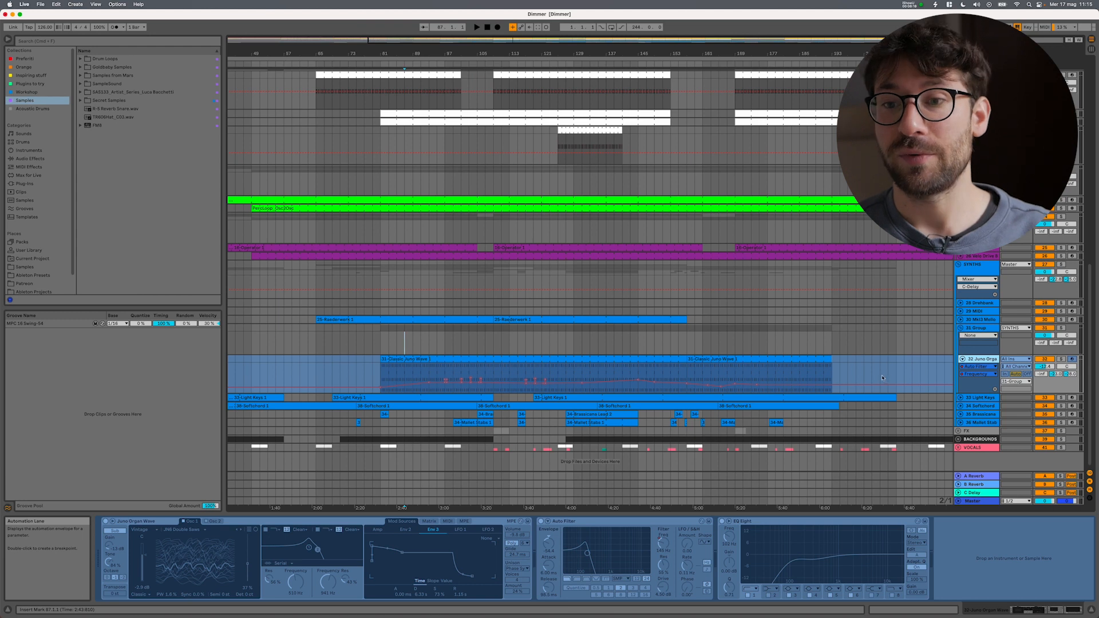
Unfreeze the Juno Organ Wave track so its devices become editable again.
right_click(973, 359)
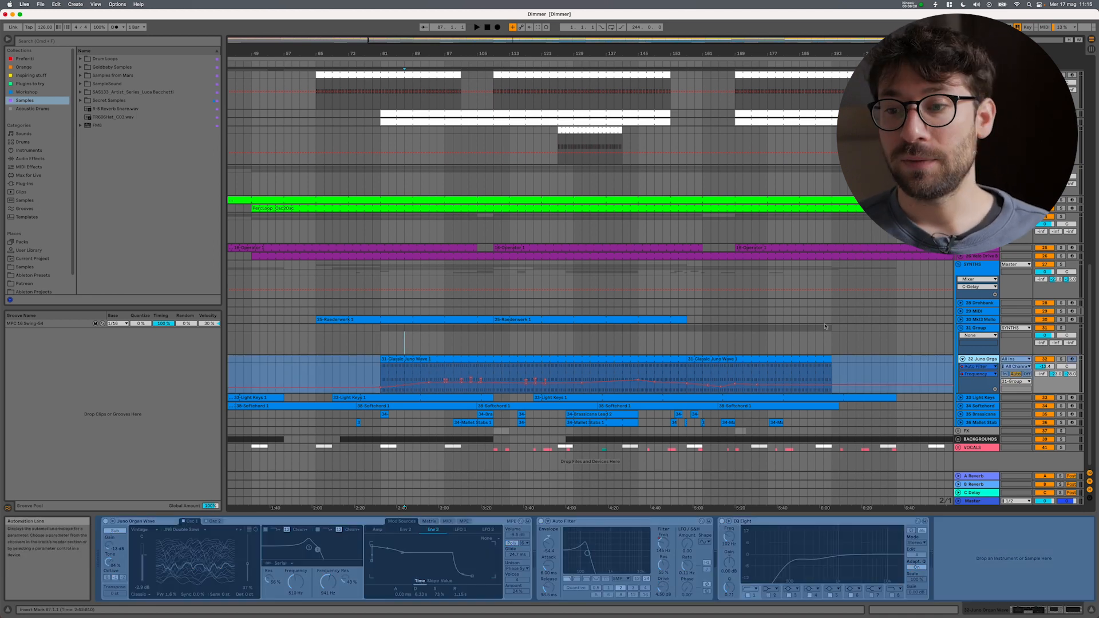
right_click(982, 359)
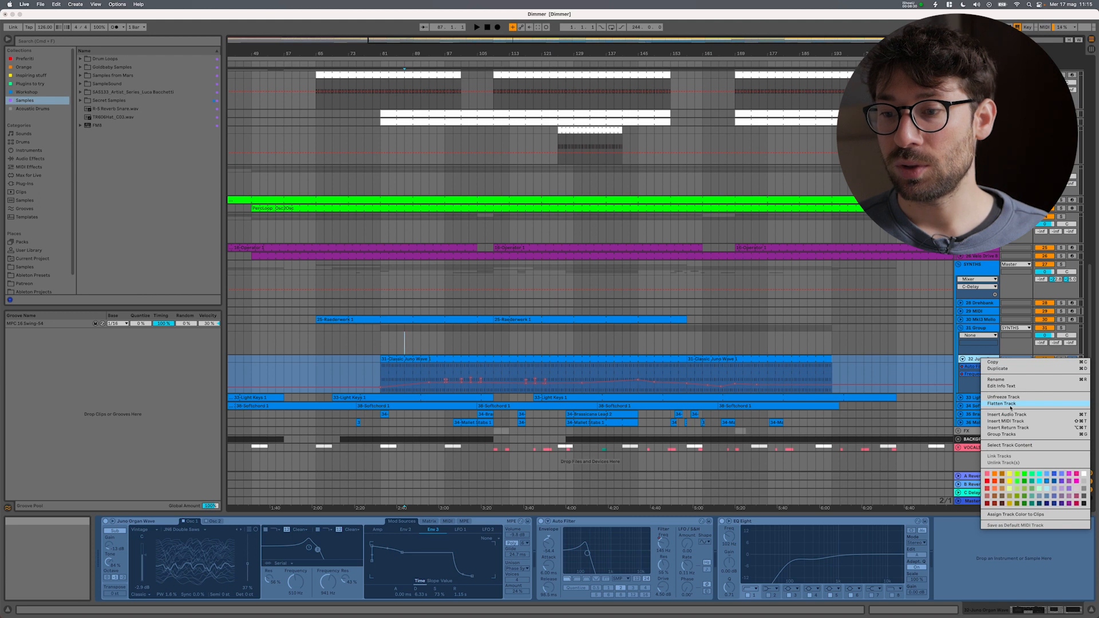
left_click(1002, 404)
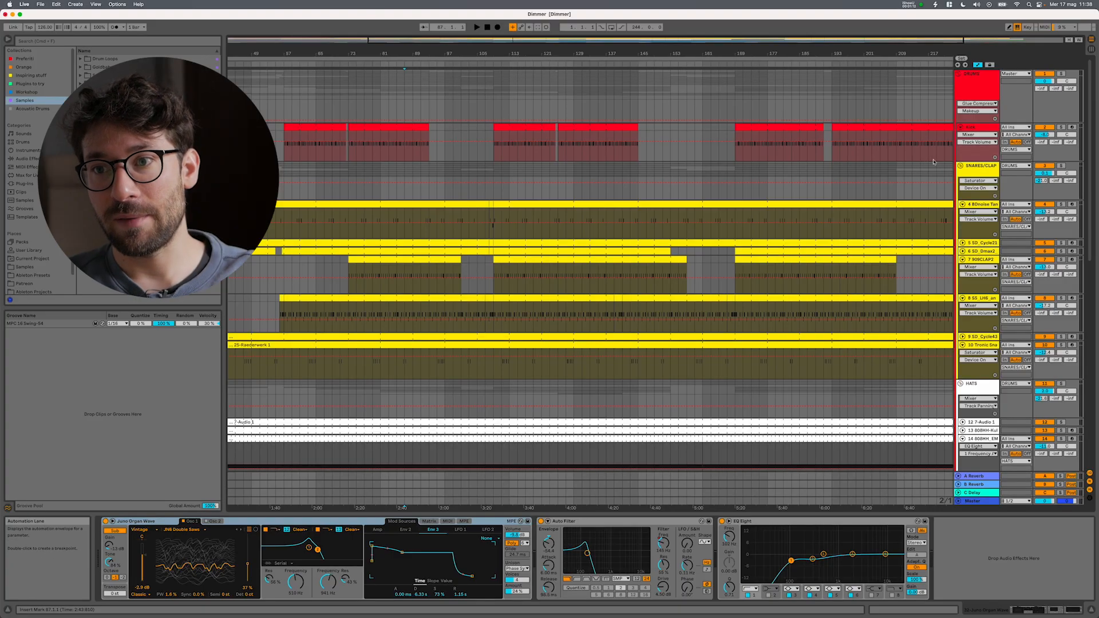
mouse_move(956, 159)
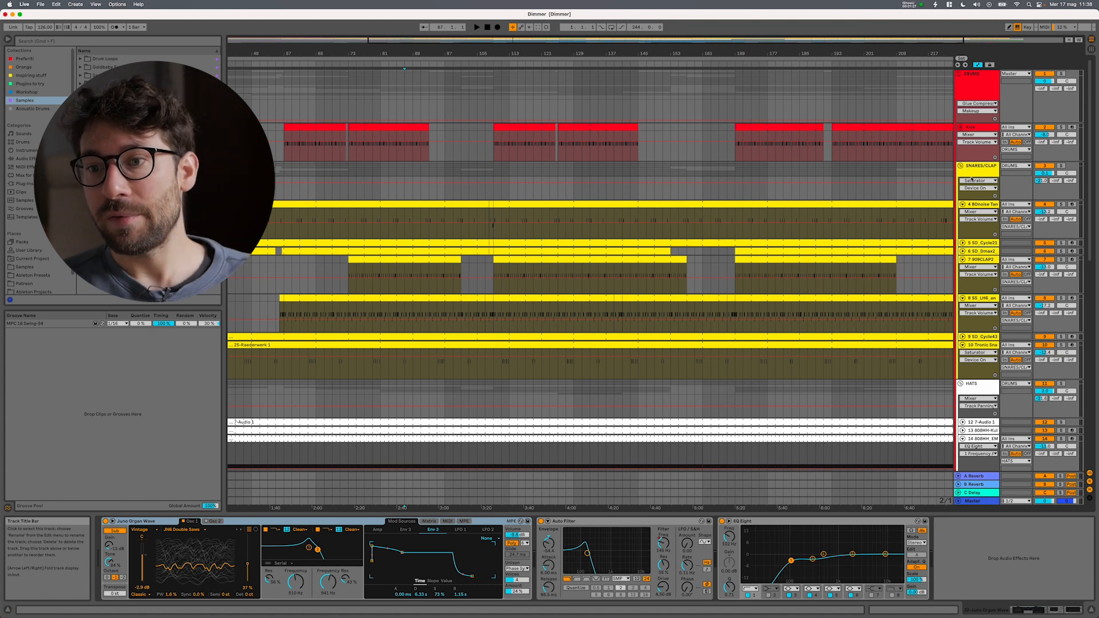
Scroll down through the Dimmer set's snare, clap and hat drum tracks.
scroll("down", 3)
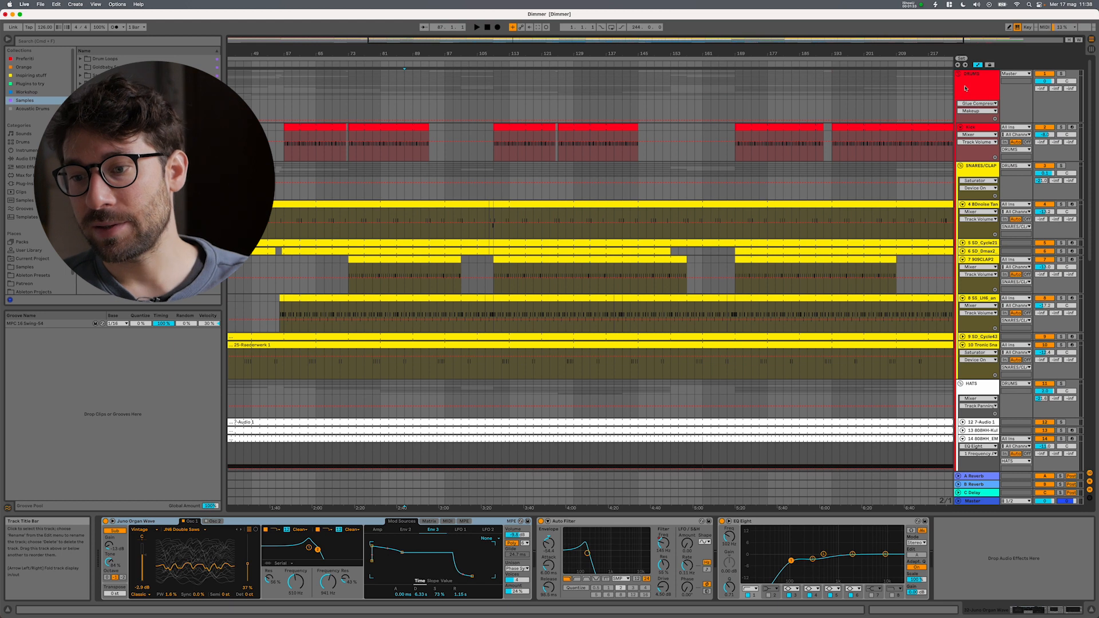
scroll("down", 3)
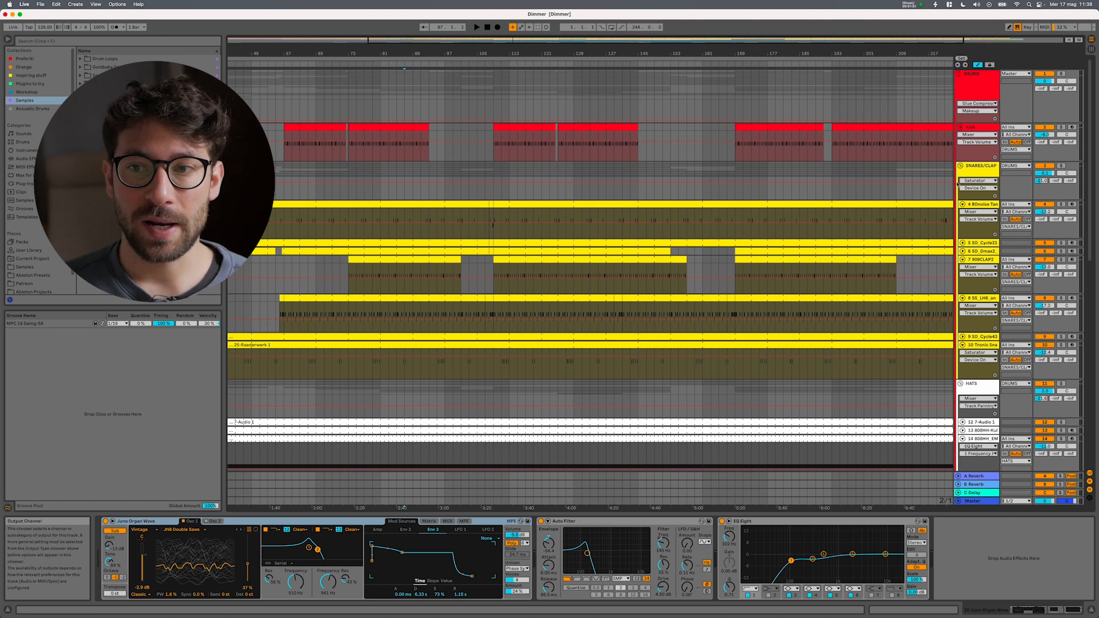
scroll("down", 3)
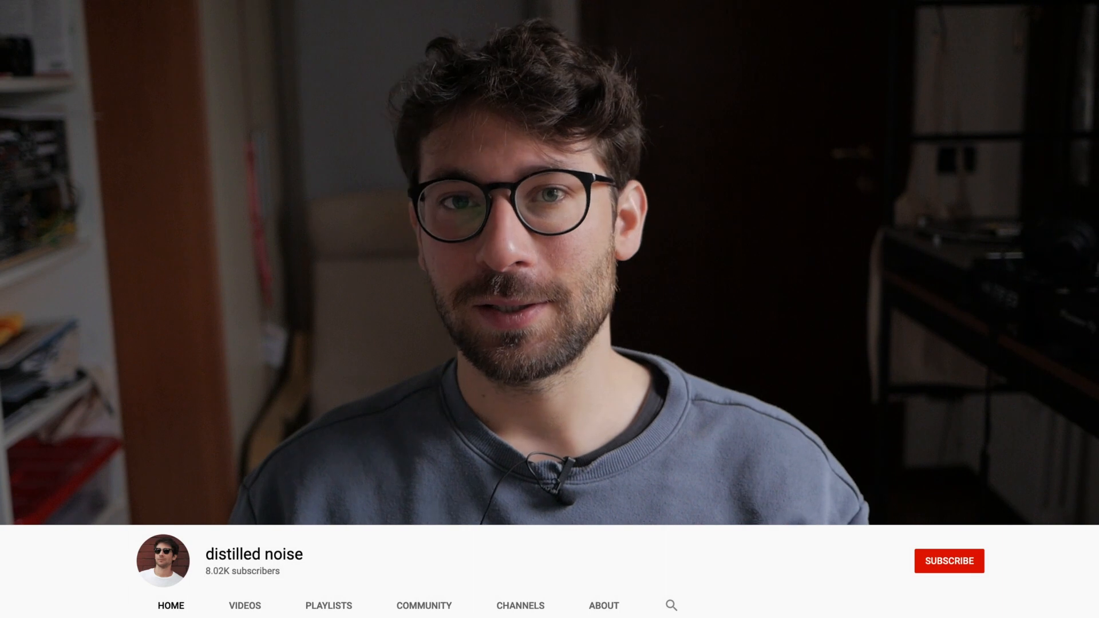
left_click(950, 561)
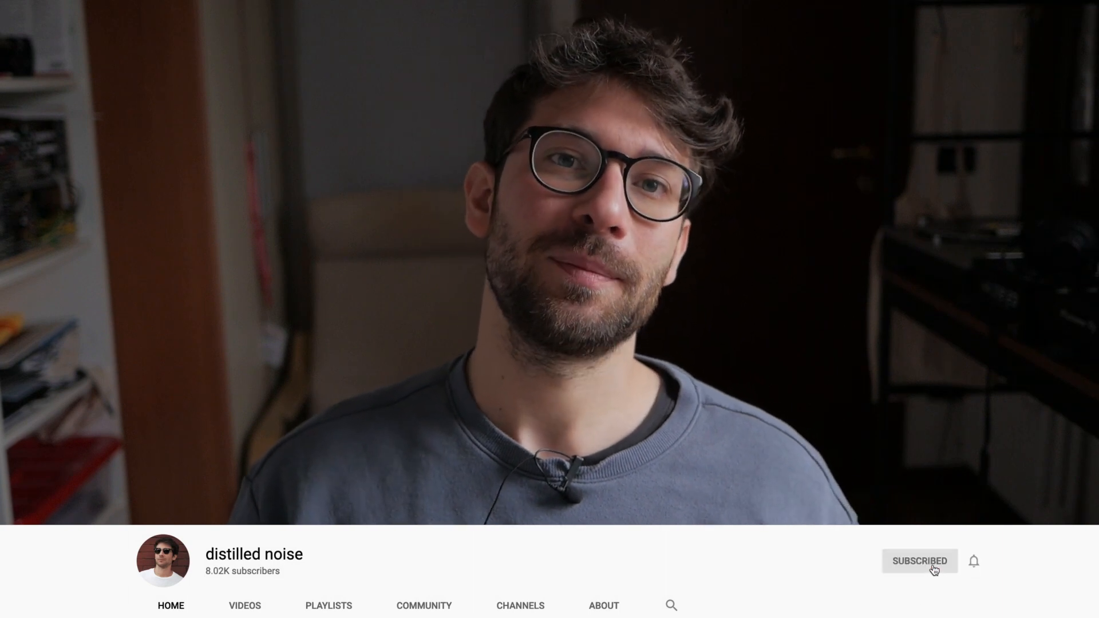
left_click(974, 561)
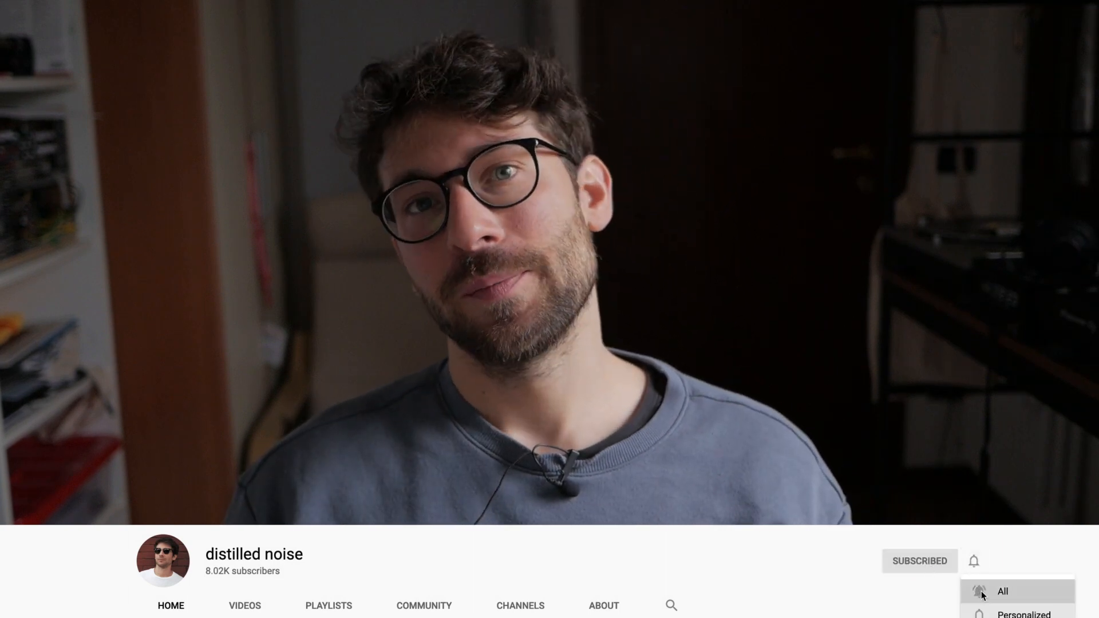
left_click(1003, 591)
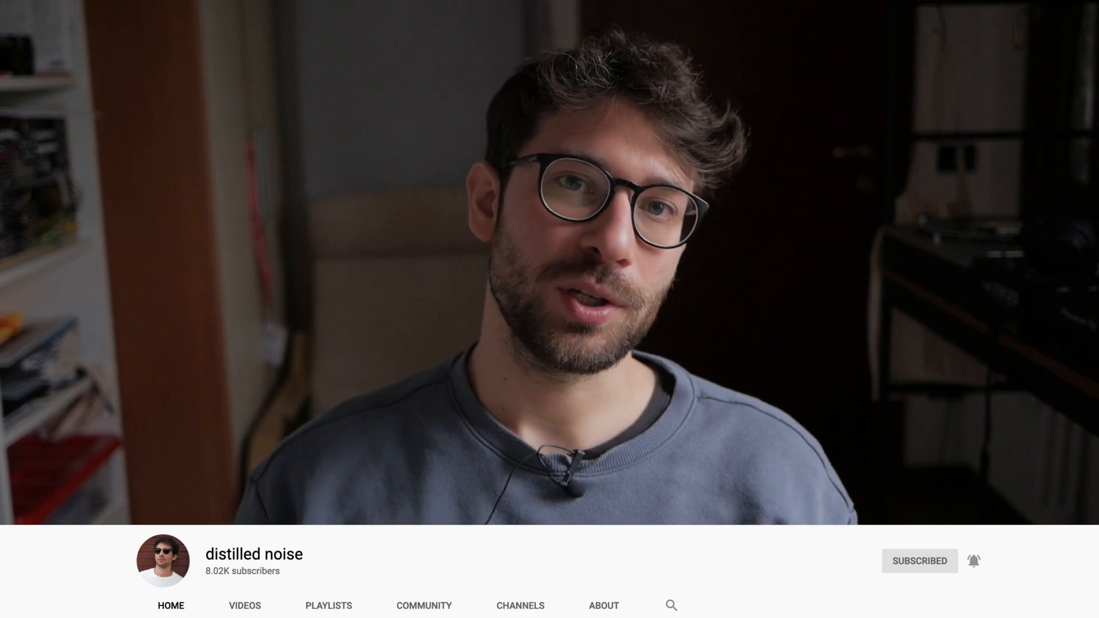